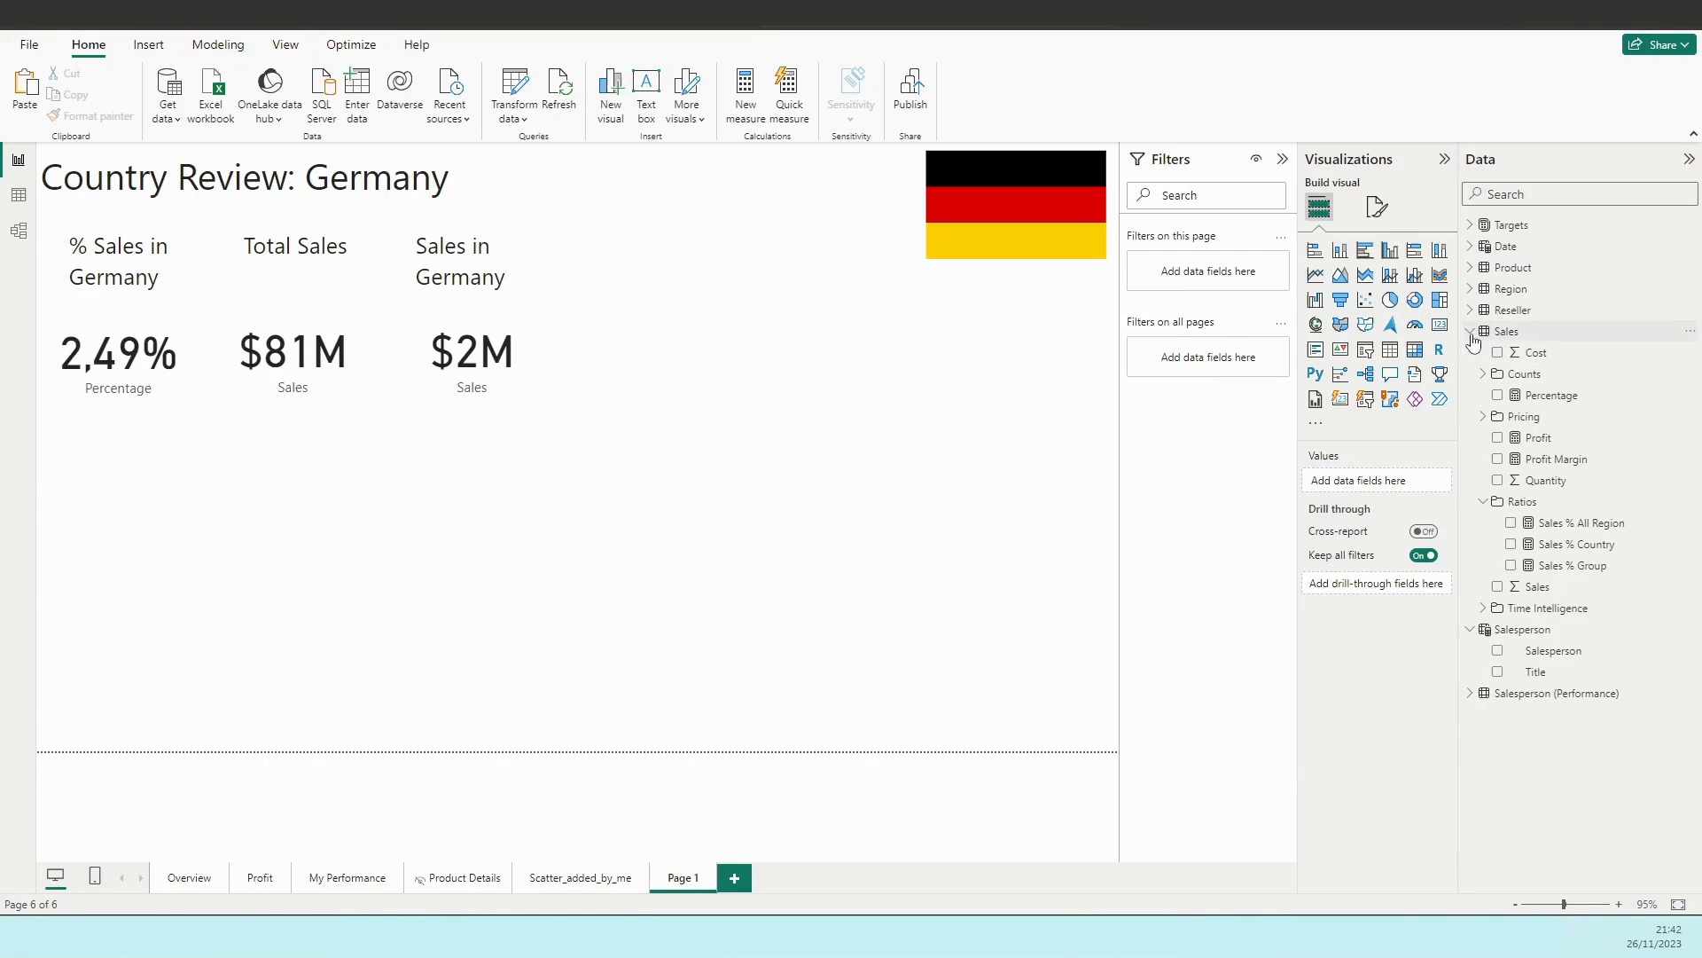
Collapse the Sales fields and select the summary cards and their Germany titles.
{"action": "left_click", "coordinate": [1470, 330]}
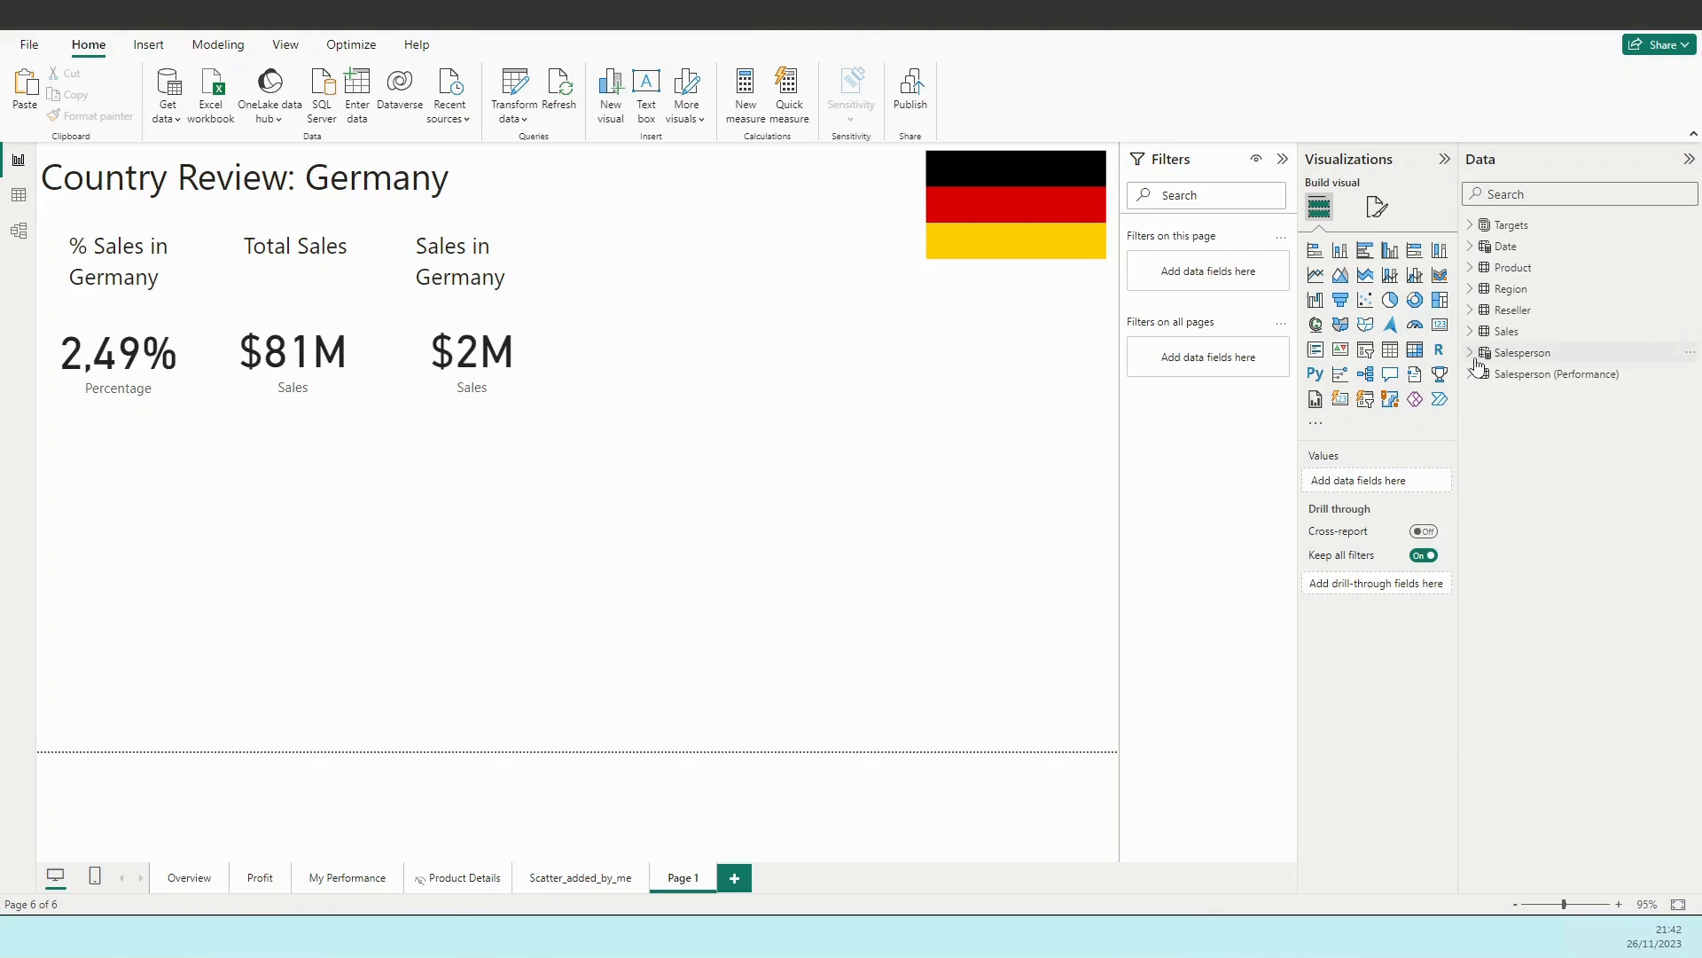
{"action": "mouse_move", "coordinate": [1520, 352]}
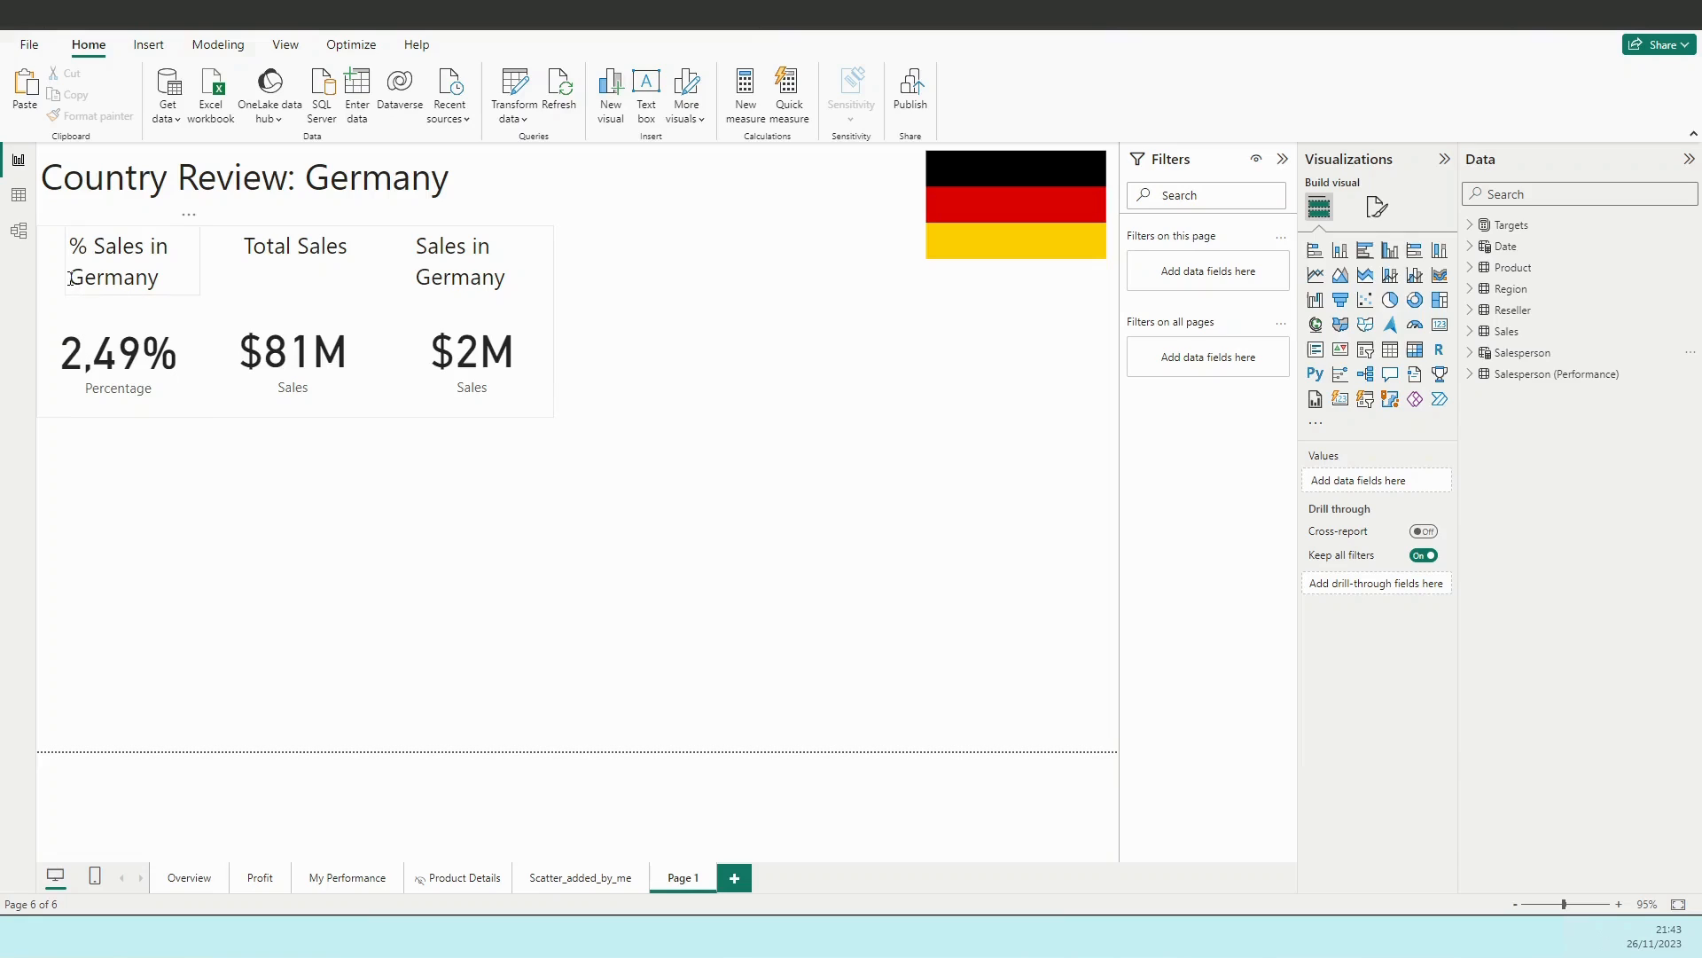
{"action": "left_click", "coordinate": [117, 356]}
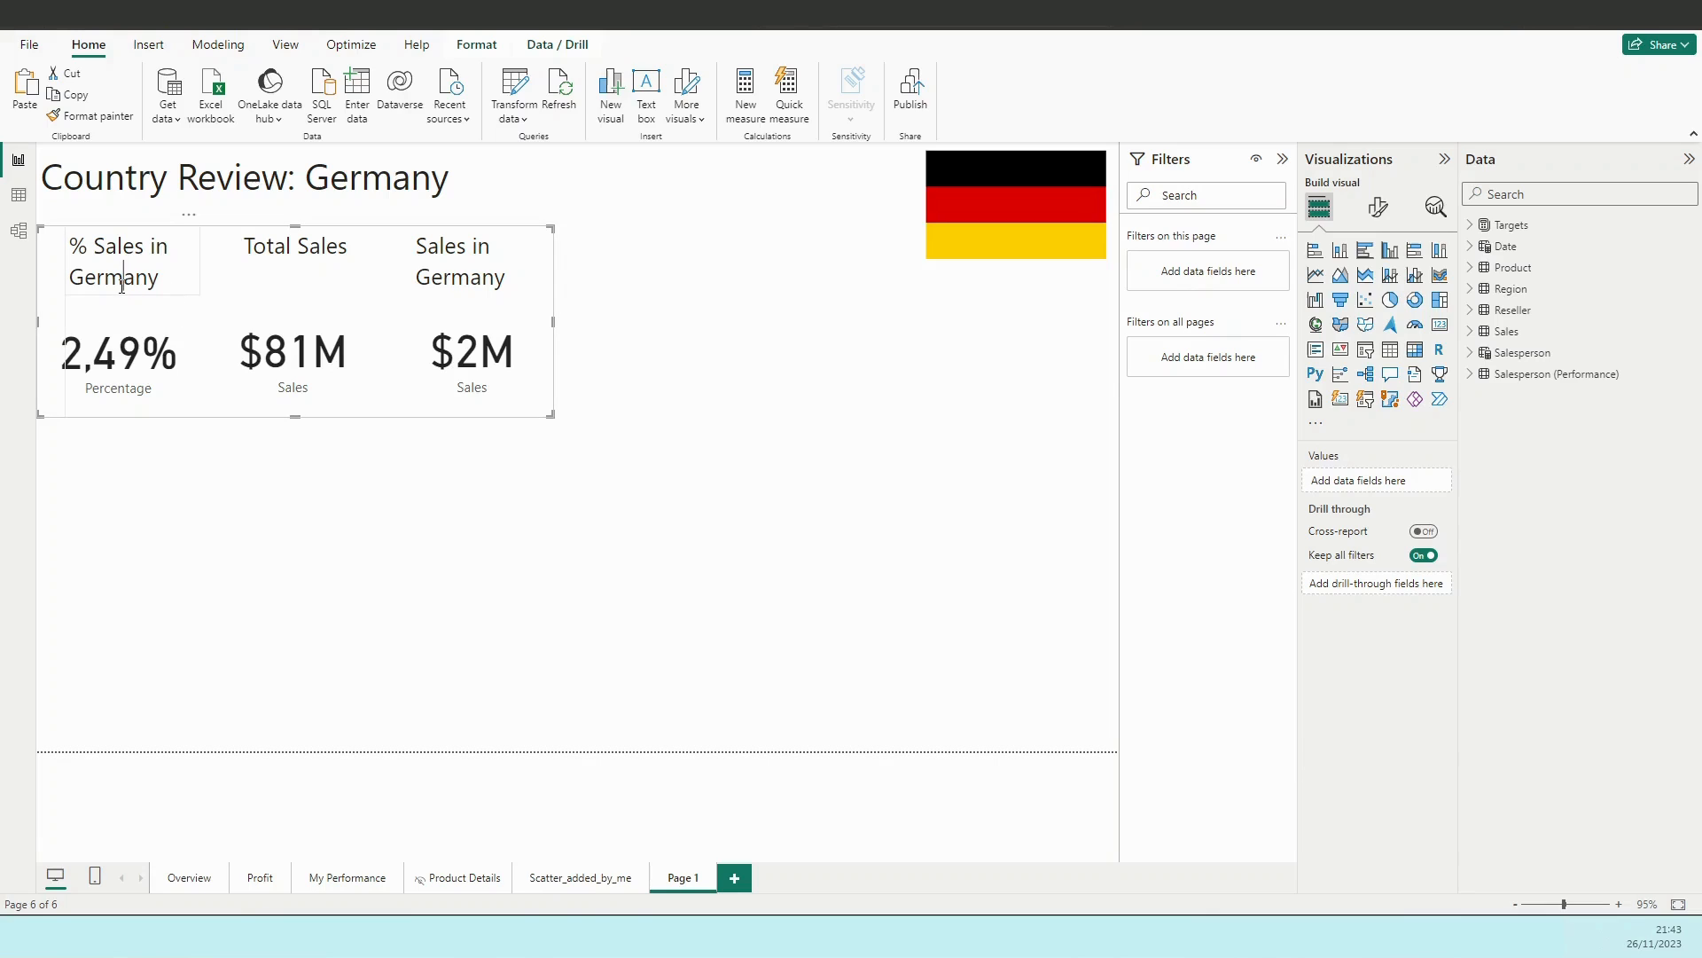
{"action": "double_click", "coordinate": [119, 261]}
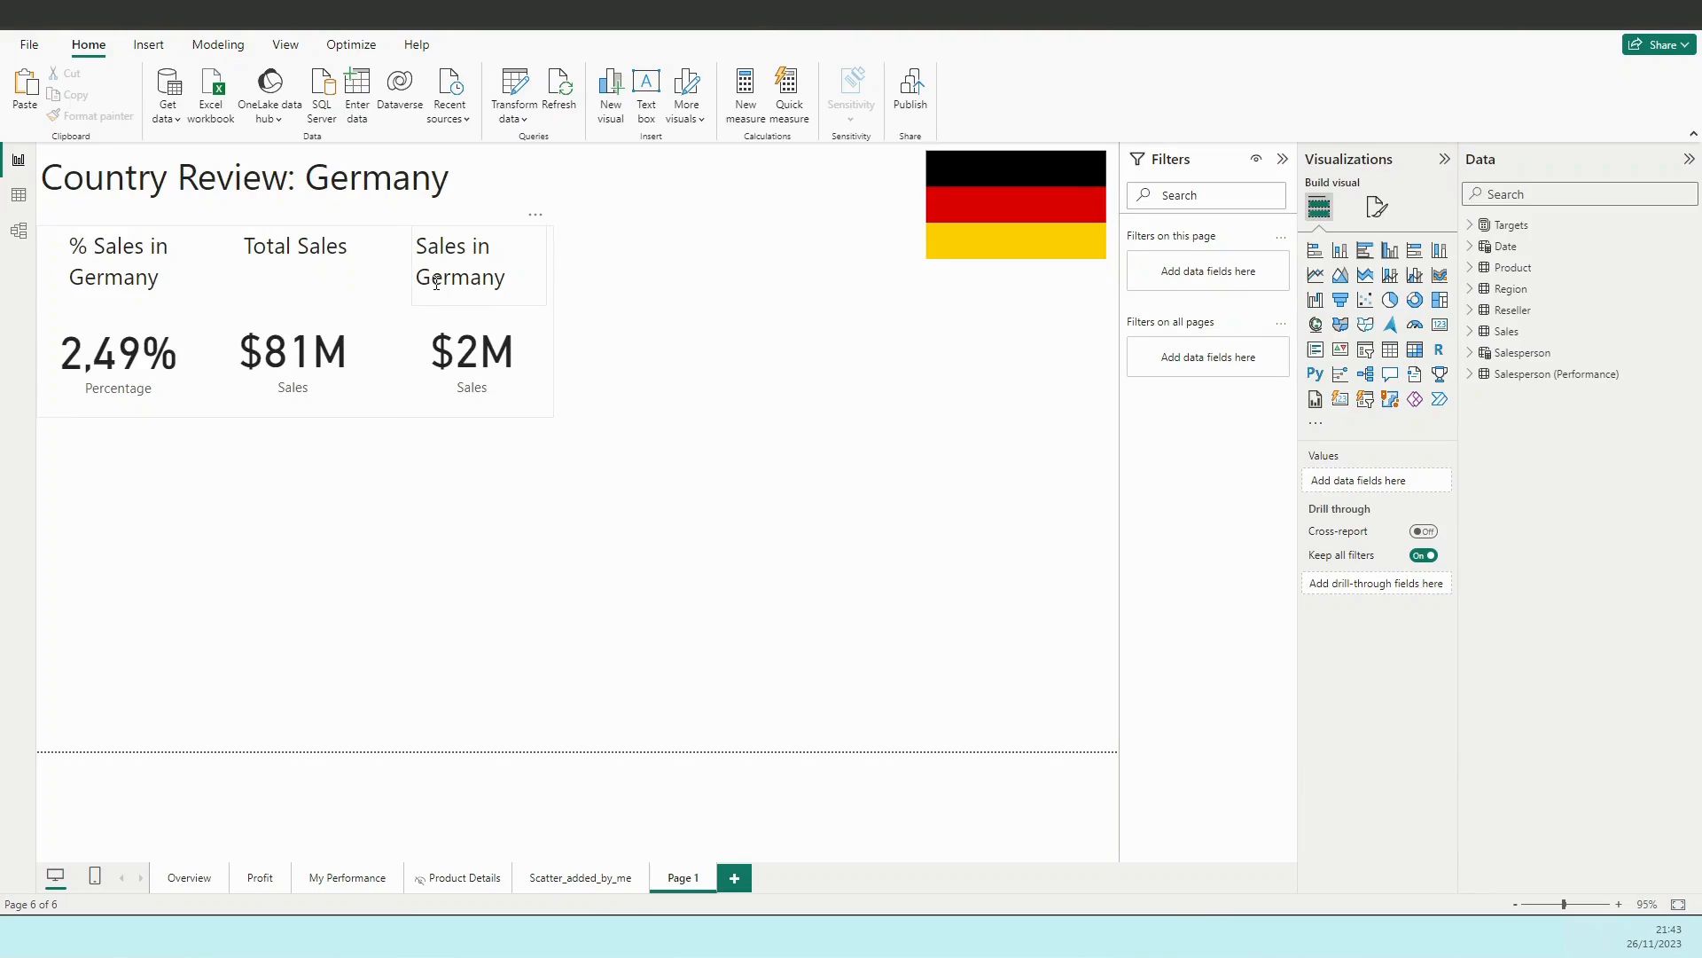
{"action": "left_click", "coordinate": [470, 351]}
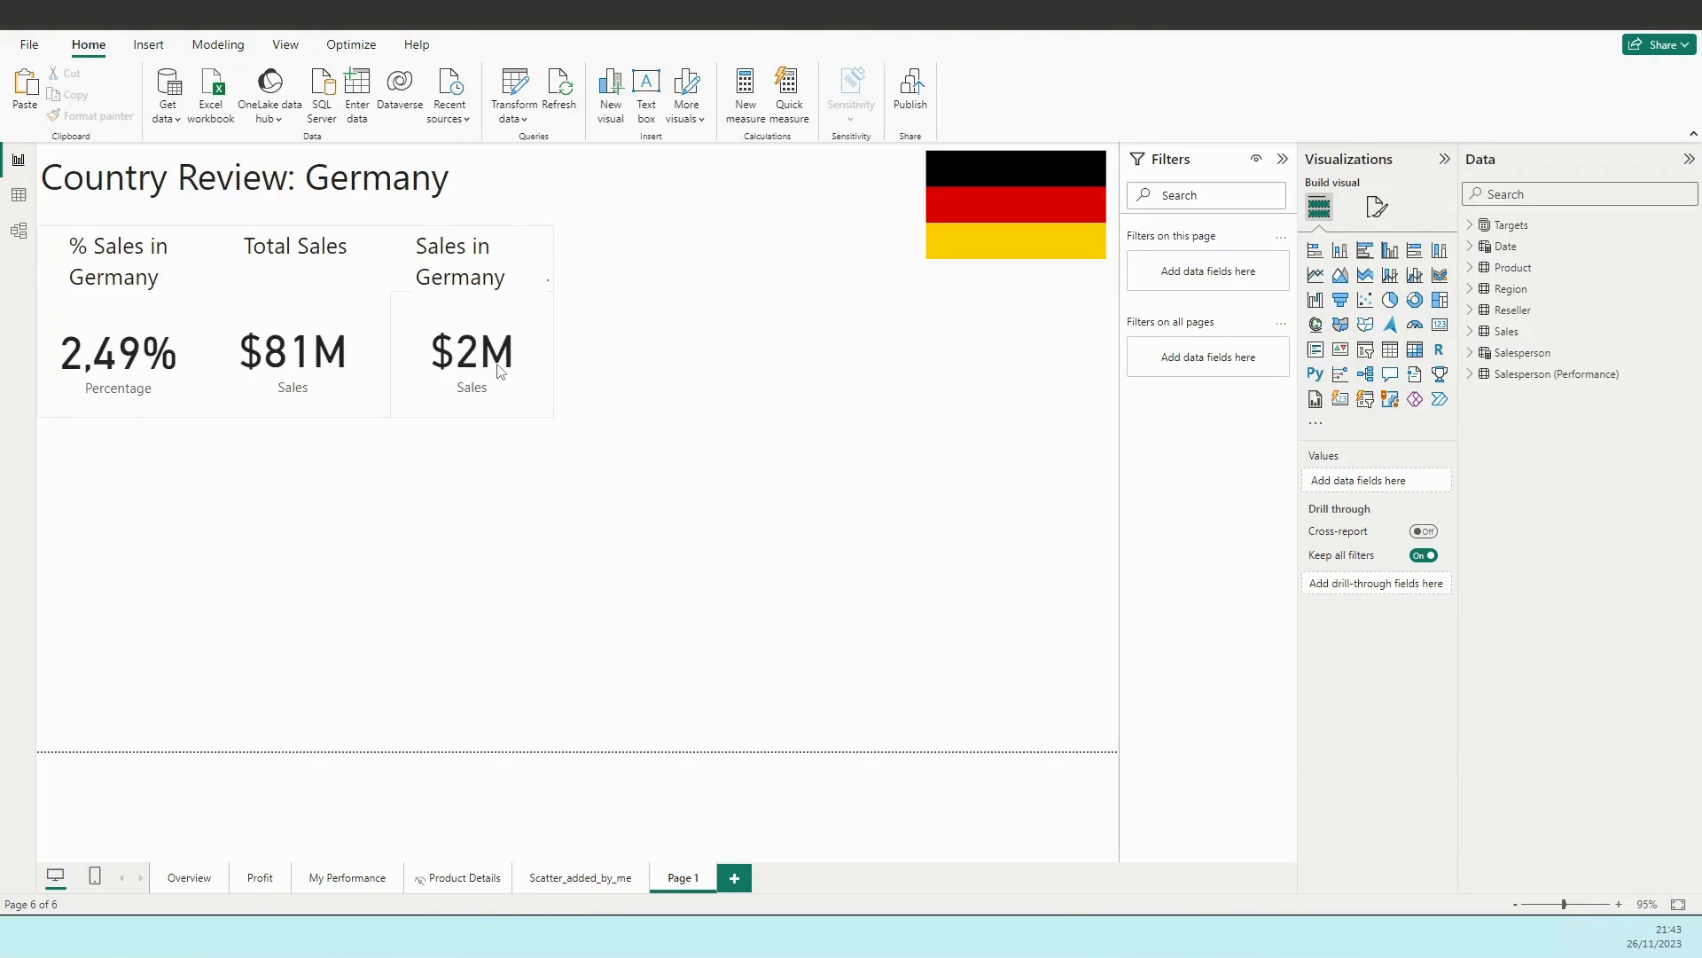
{"action": "mouse_move", "coordinate": [464, 367]}
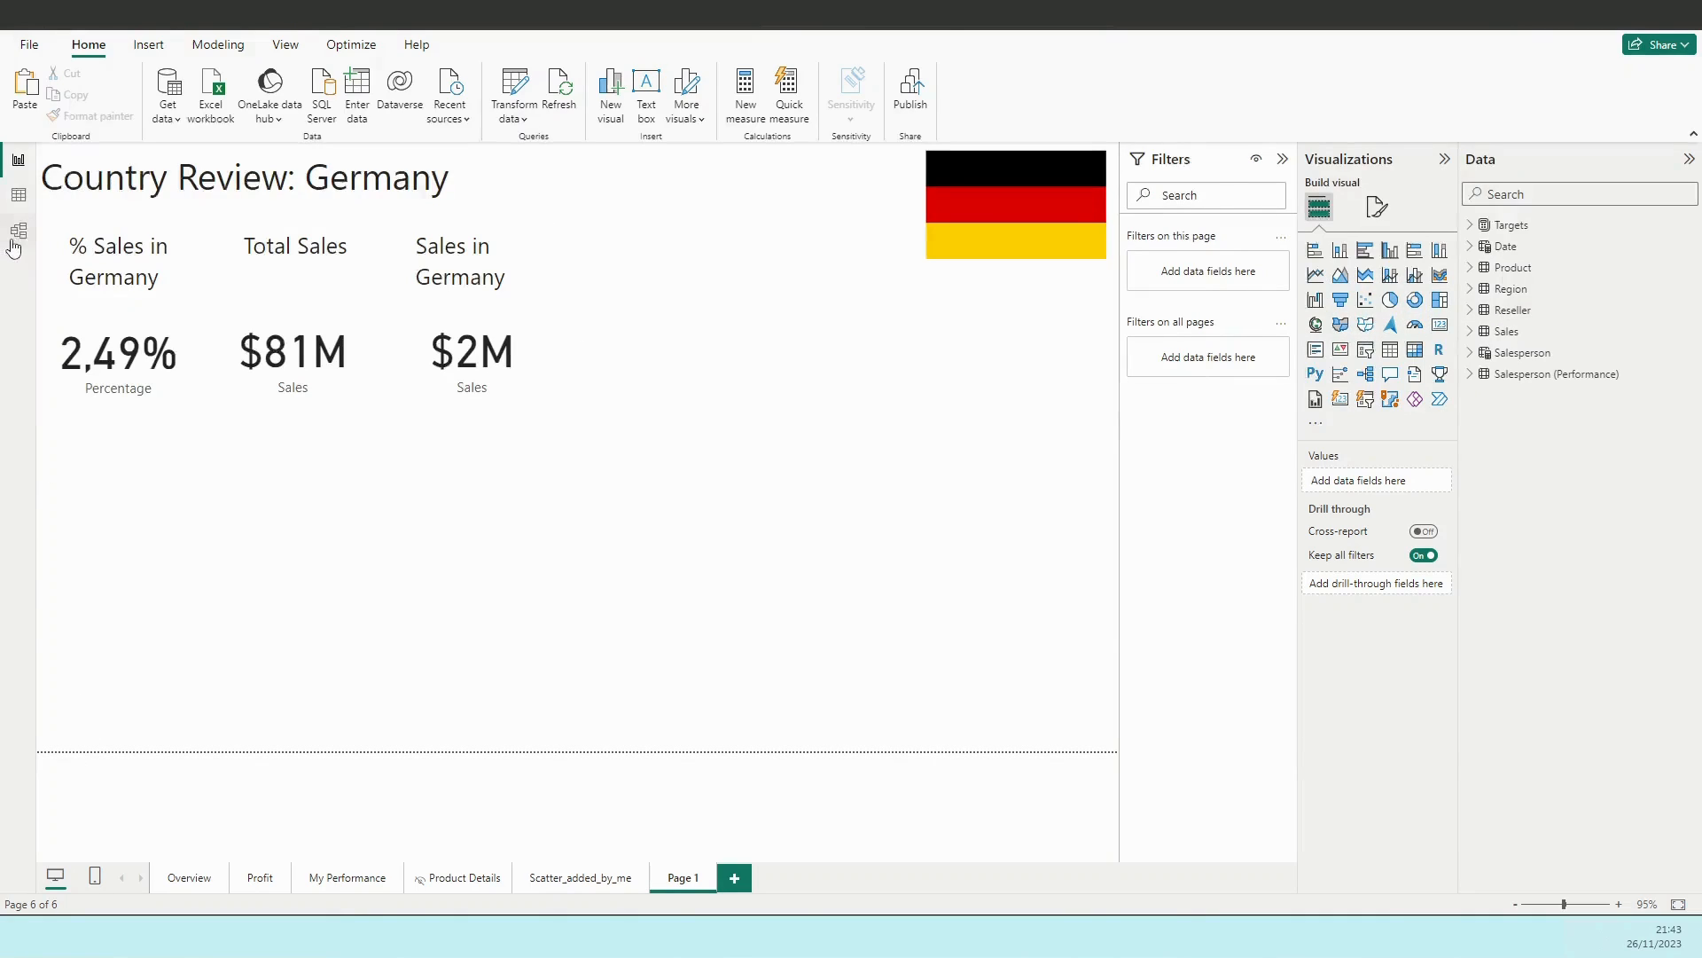
In Model view, move Sales beside Reseller and inspect Region's SalesTerritoryKey link.
{"action": "left_click", "coordinate": [18, 231]}
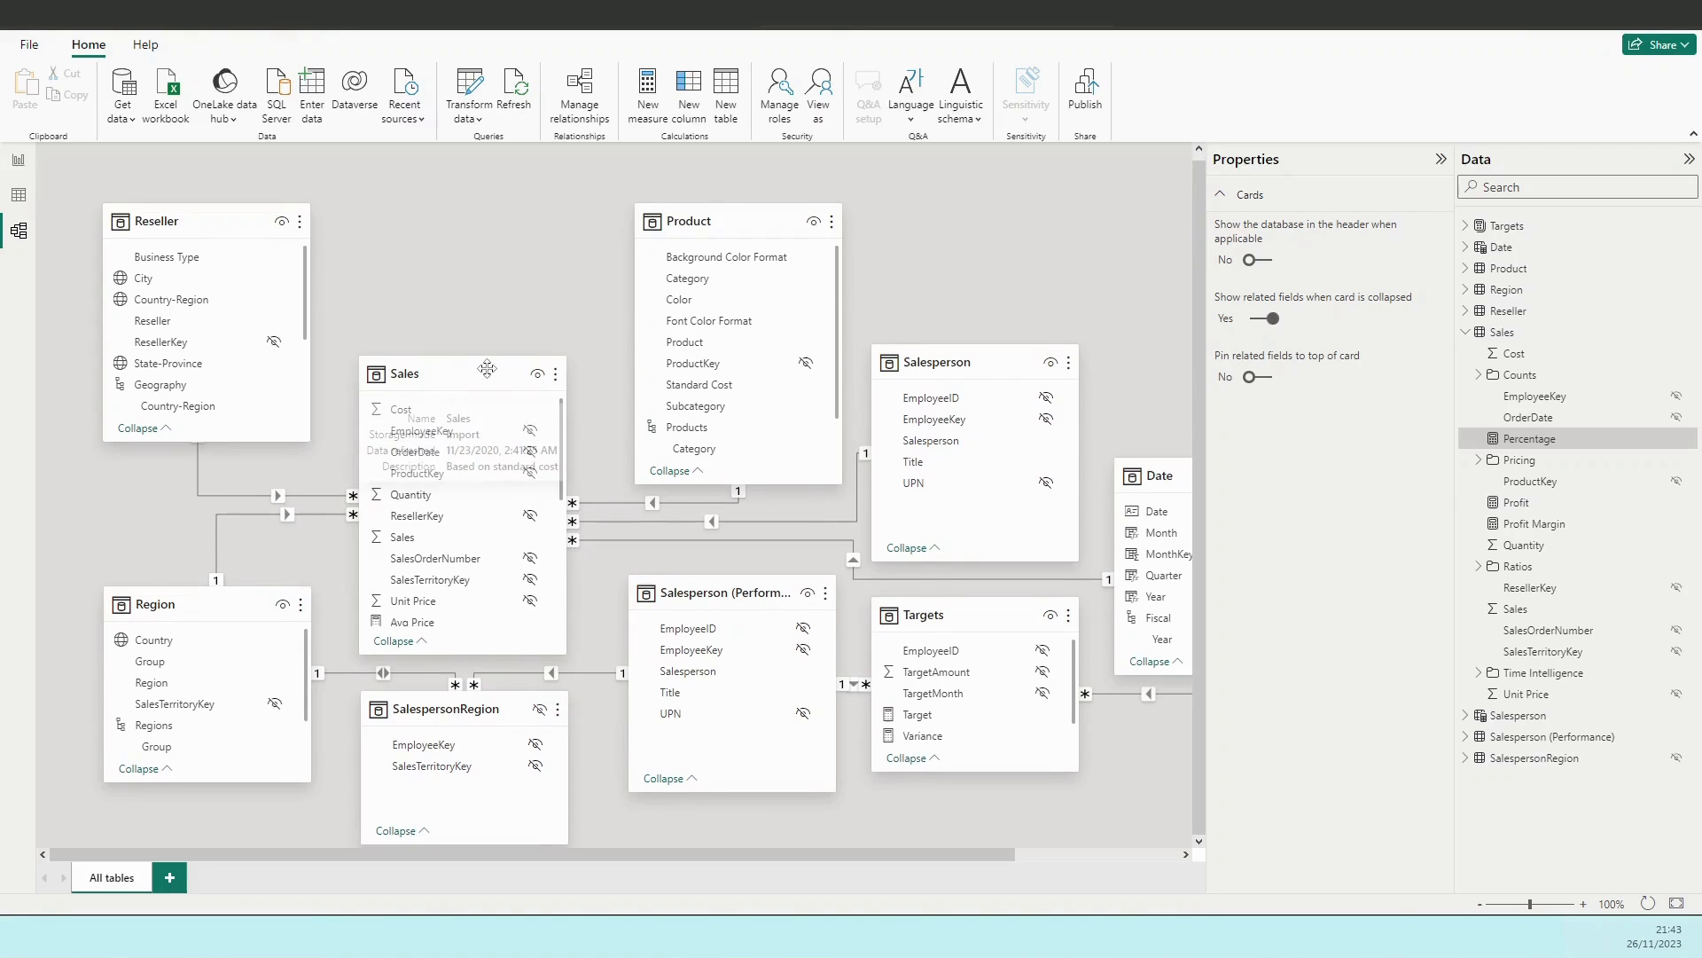
{"action": "left_click_drag", "start_coordinate": [464, 372], "coordinate": [483, 224]}
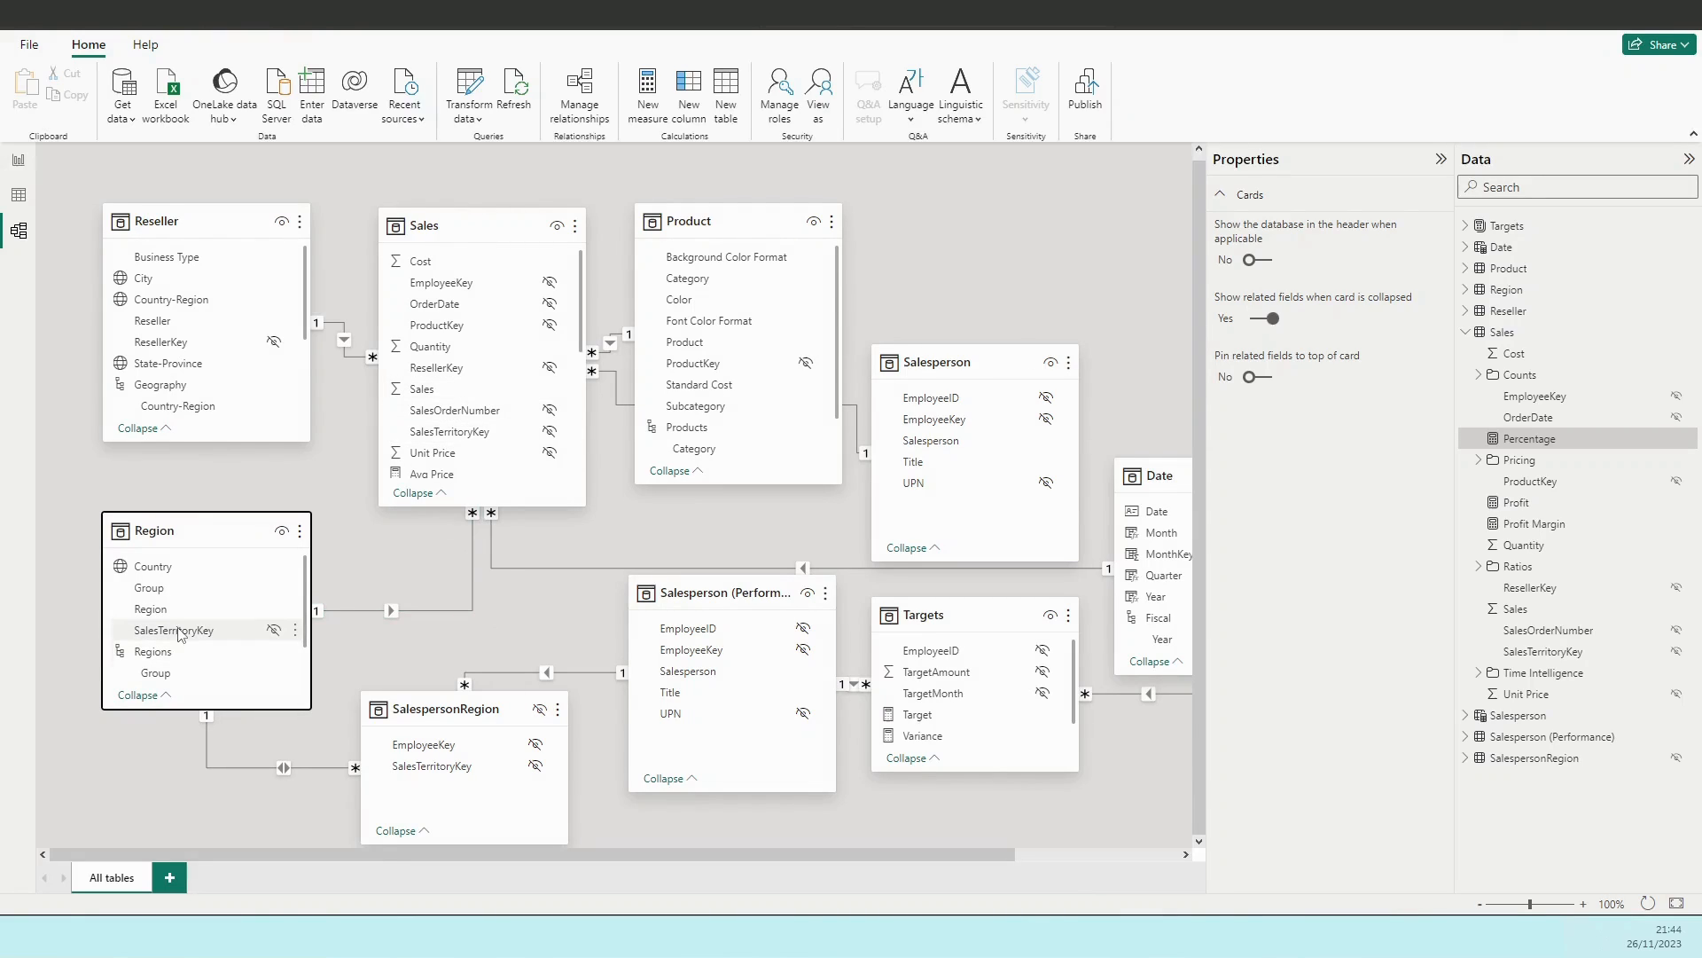
{"action": "left_click", "coordinate": [174, 630]}
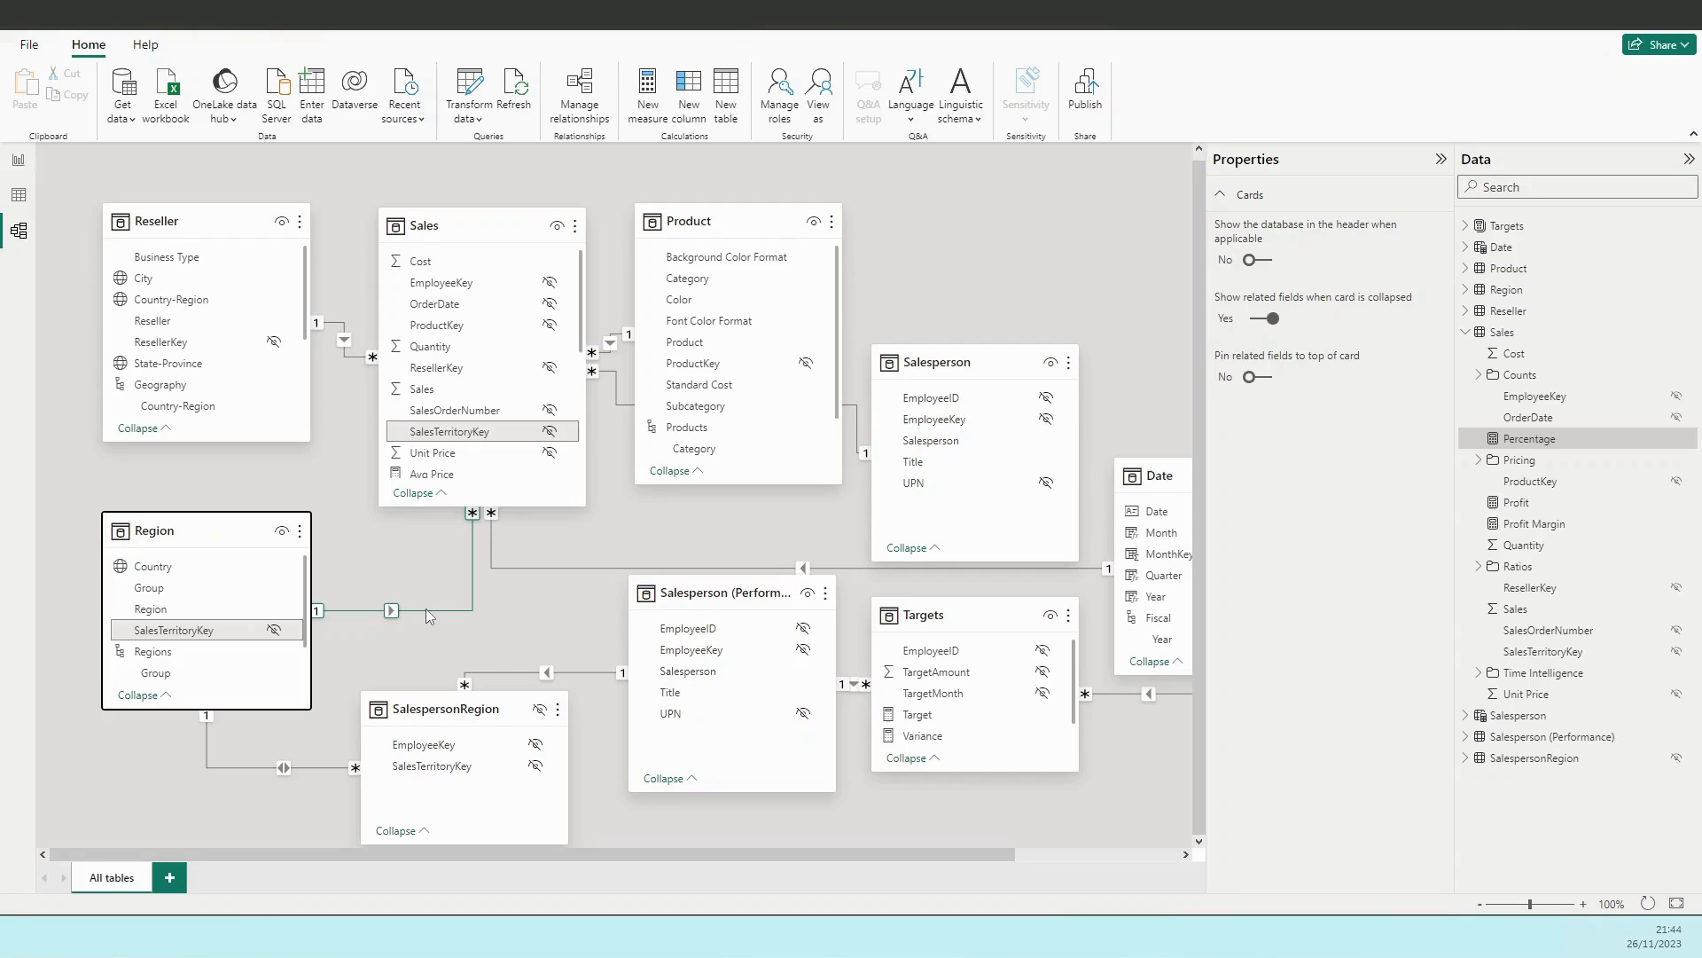
{"action": "mouse_move", "coordinate": [448, 610]}
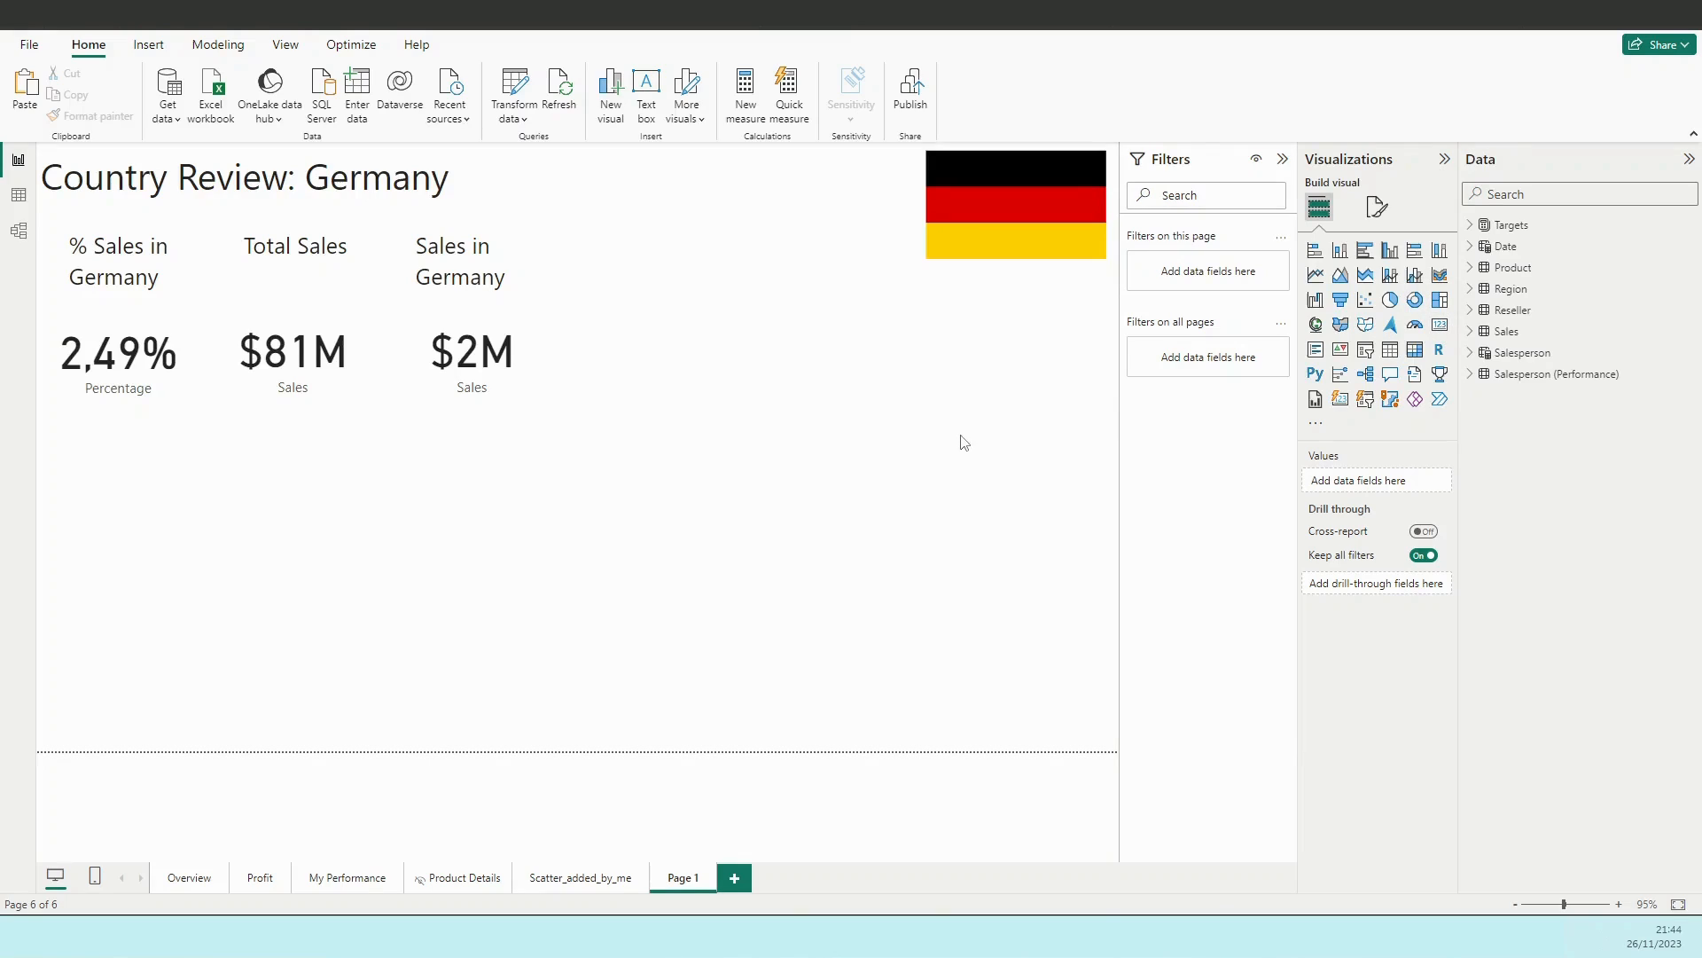
{"action": "mouse_move", "coordinate": [624, 635]}
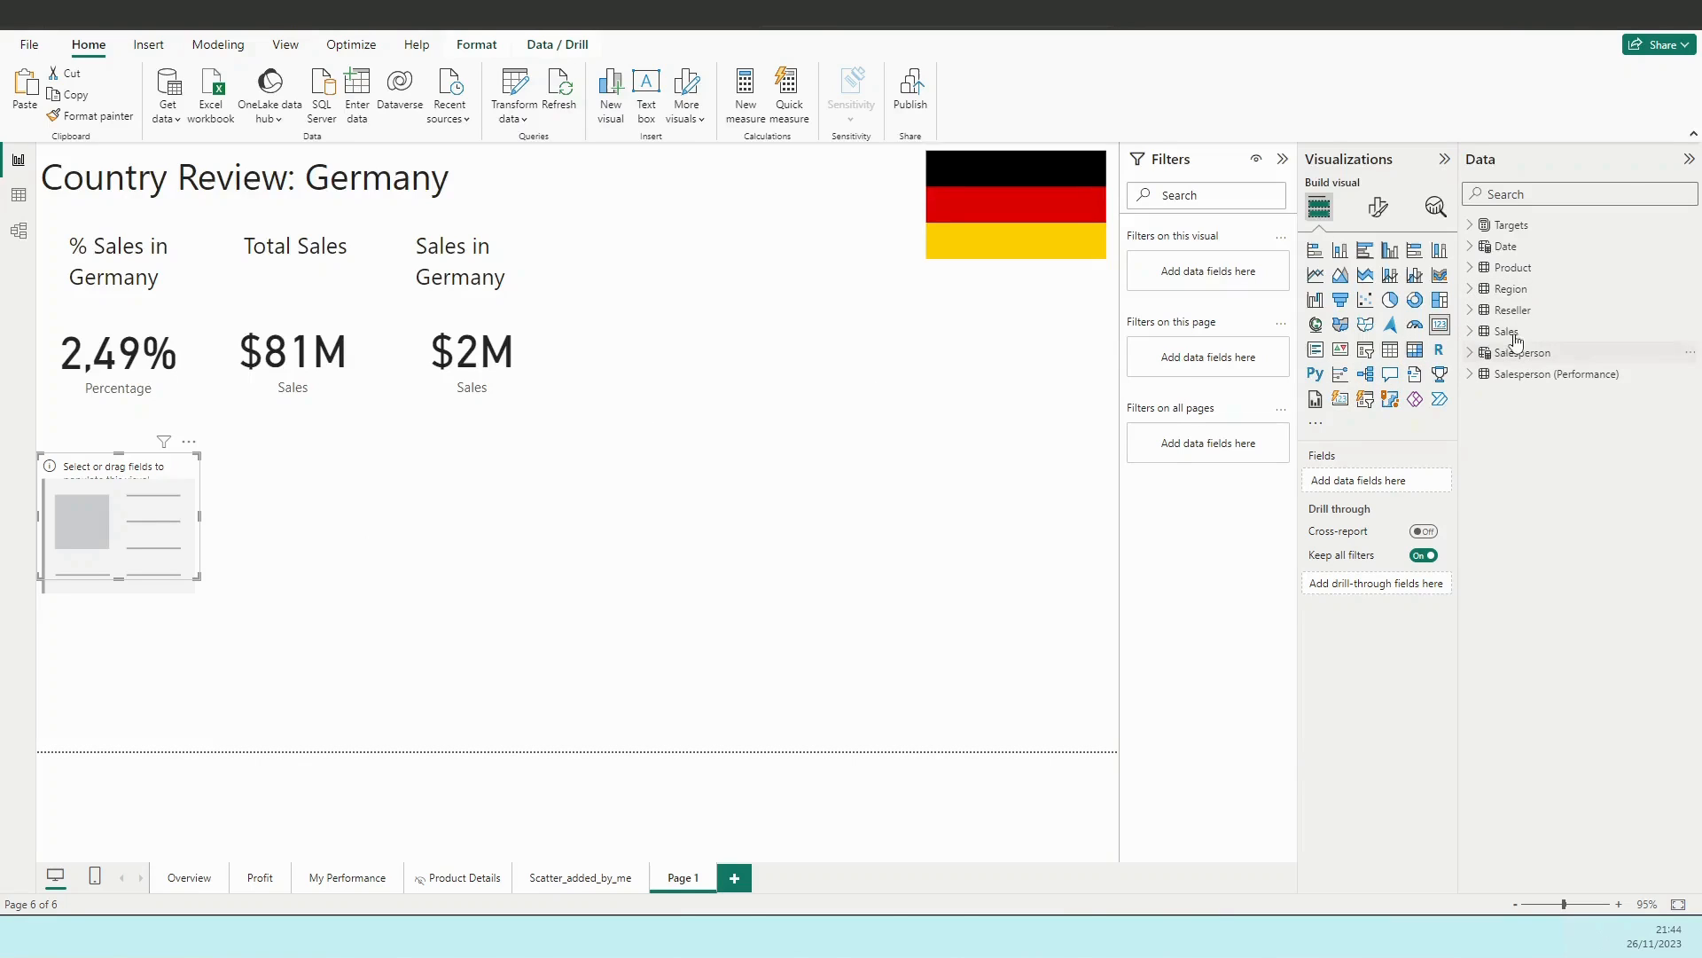
Expand the Sales table's fields in the Data pane.
{"action": "left_click", "coordinate": [1507, 330]}
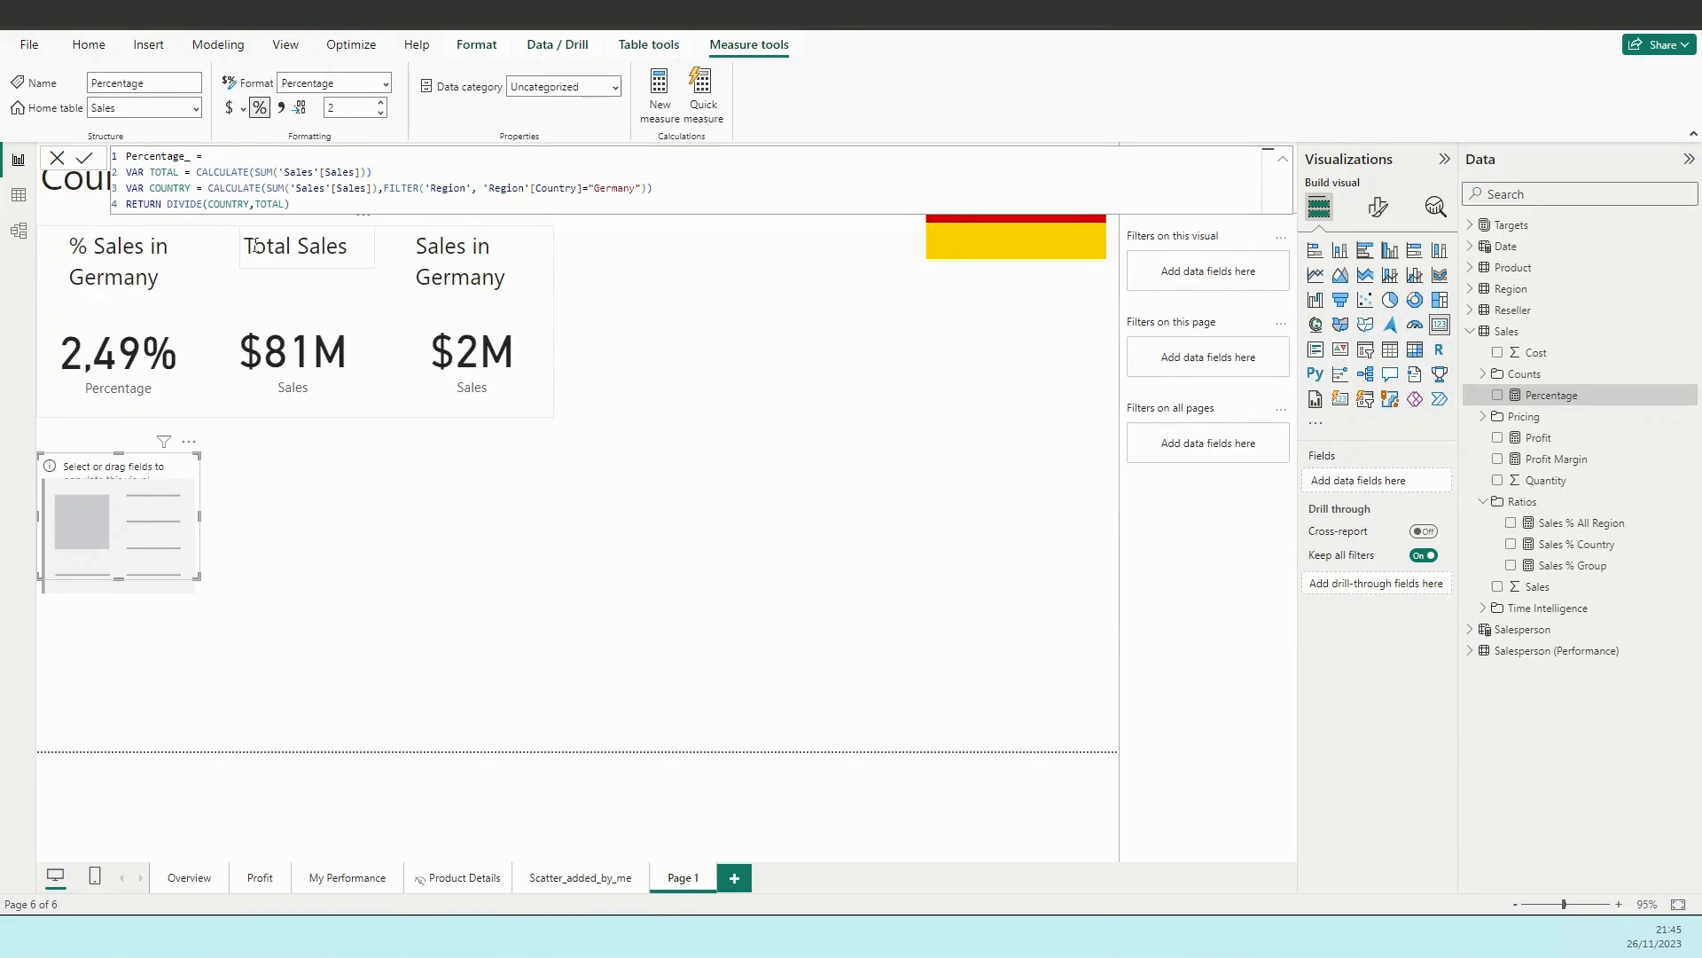
Rename the measure to Percentage_Germany and highlight the VAR TOTAL sales calculation.
{"action": "type", "text": "Germany"}
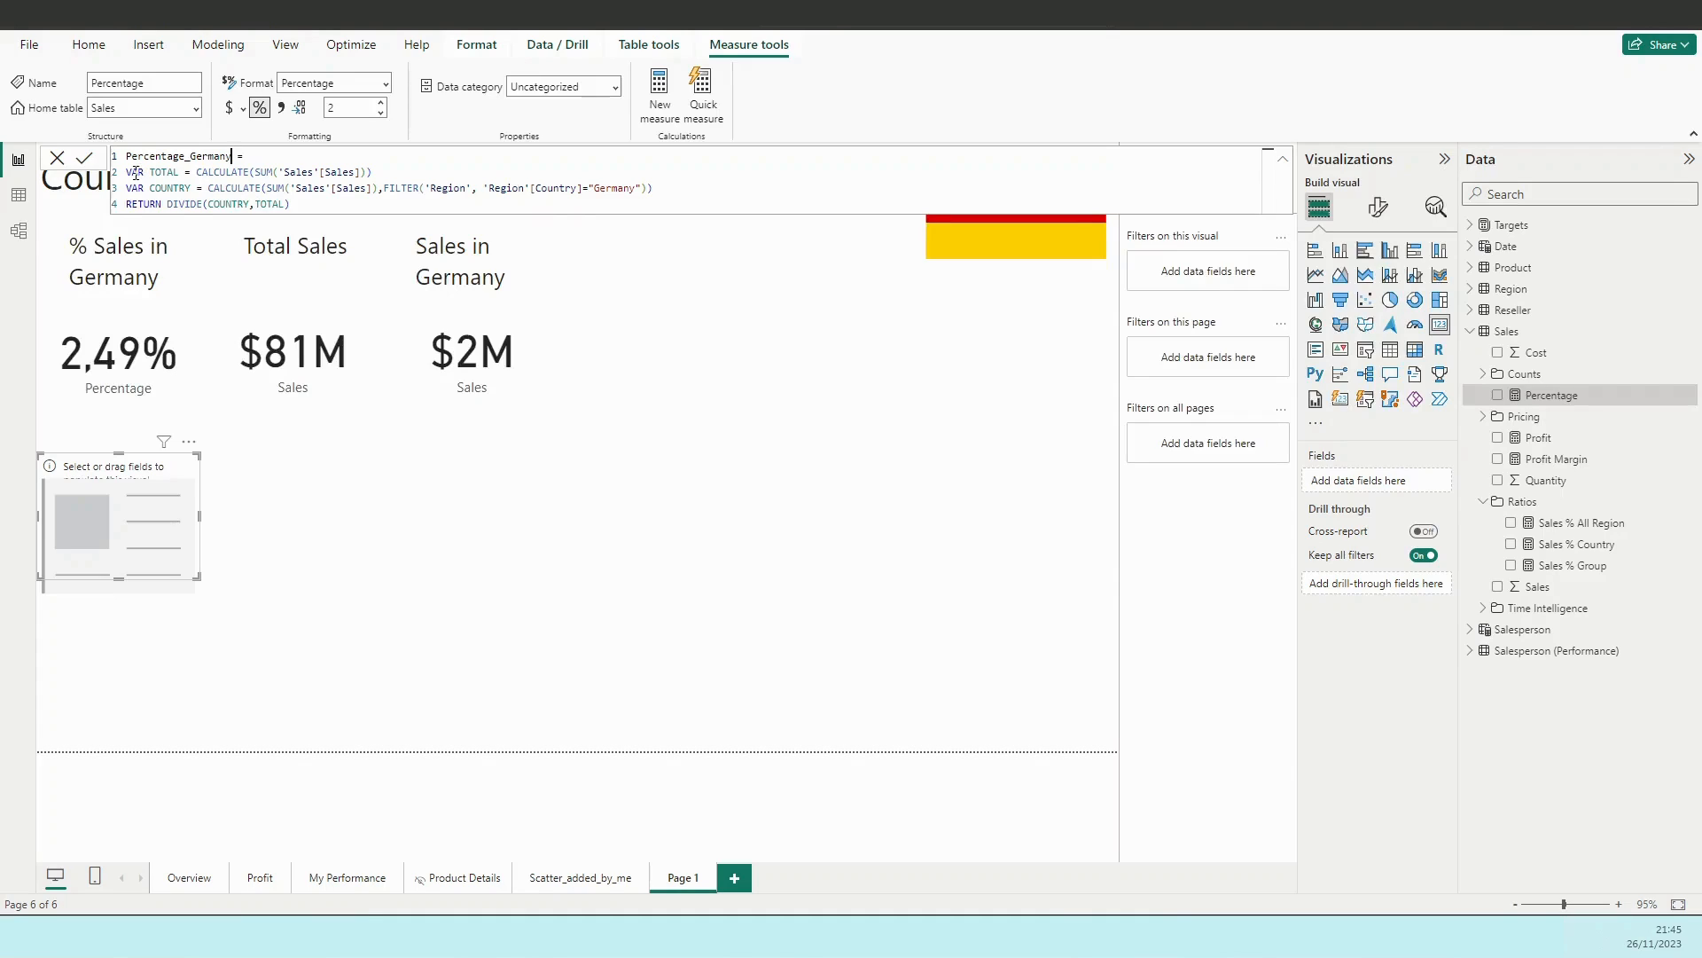
{"action": "double_click", "coordinate": [161, 171]}
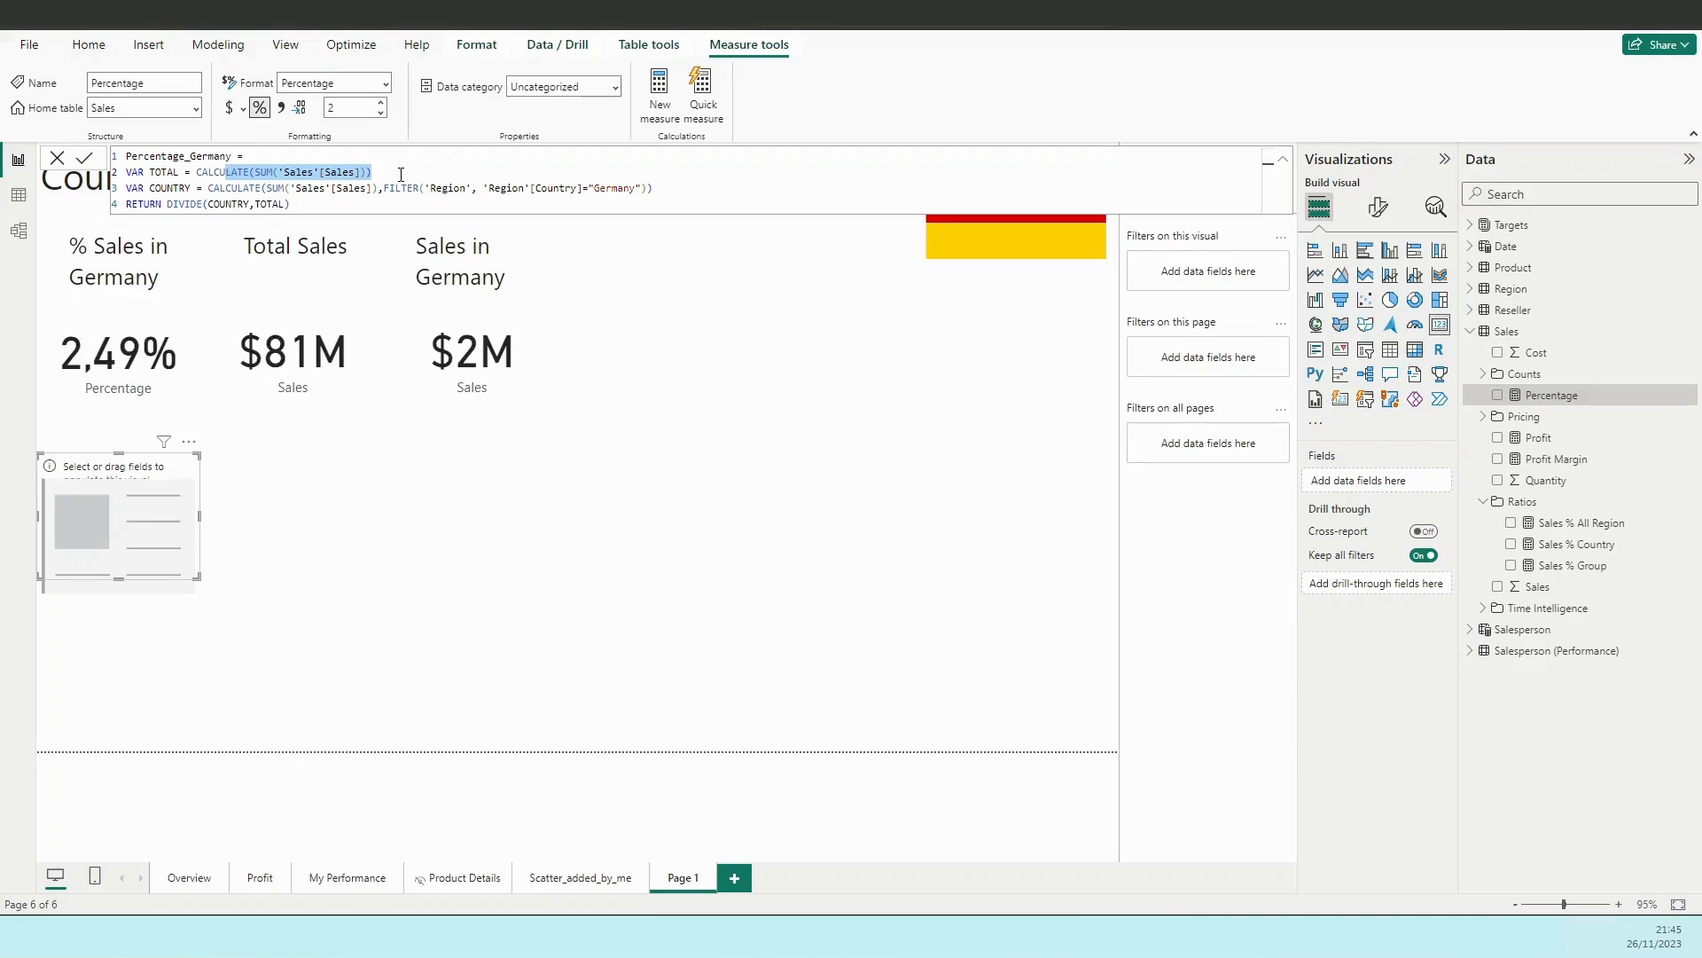
{"action": "left_click", "coordinate": [358, 171]}
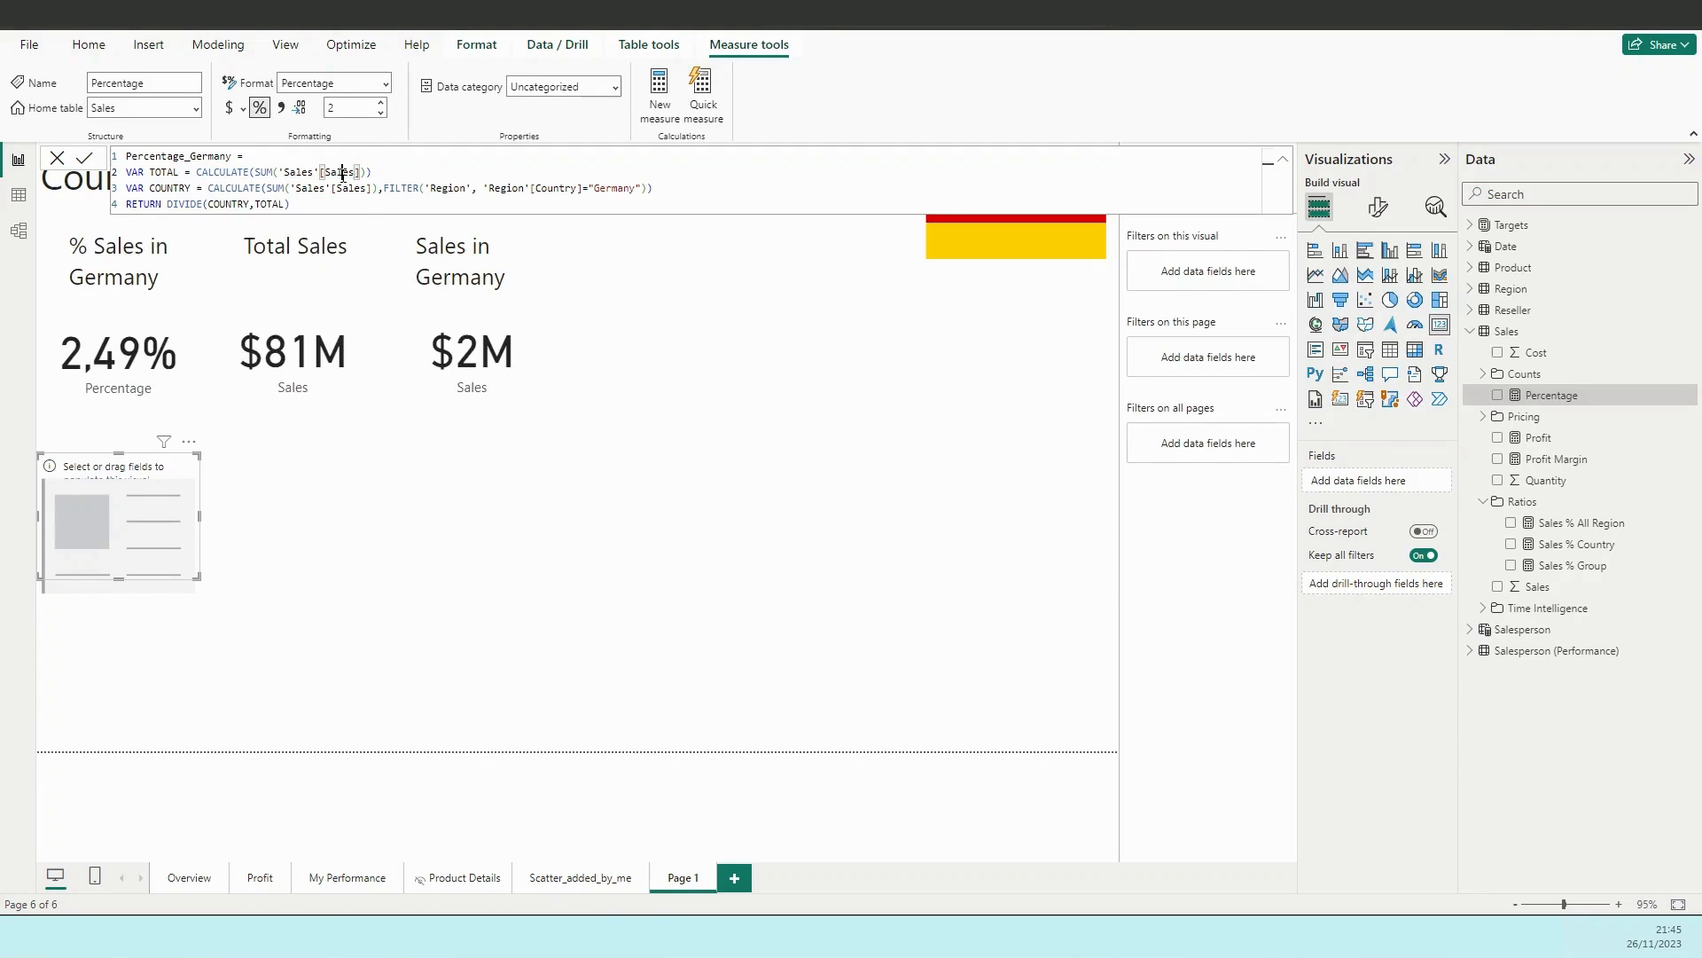
{"action": "double_click", "coordinate": [340, 171]}
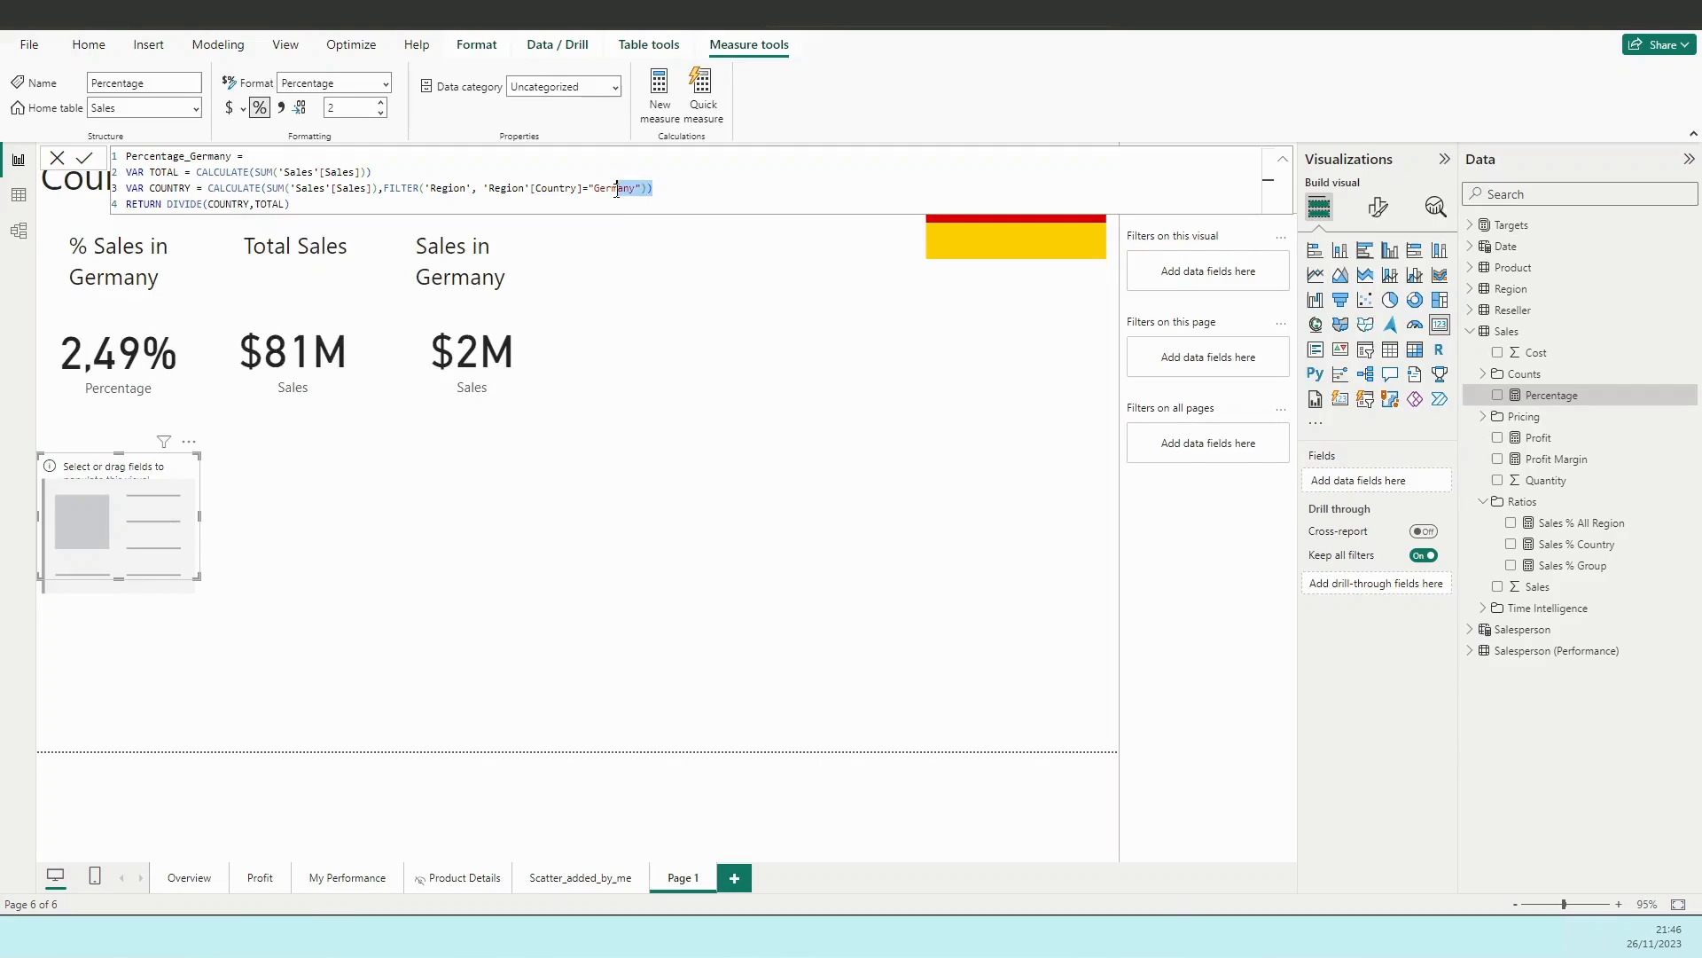
Highlight the Germany filter, Region table and Sales column in the VAR COUNTRY line.
{"action": "double_click", "coordinate": [614, 188]}
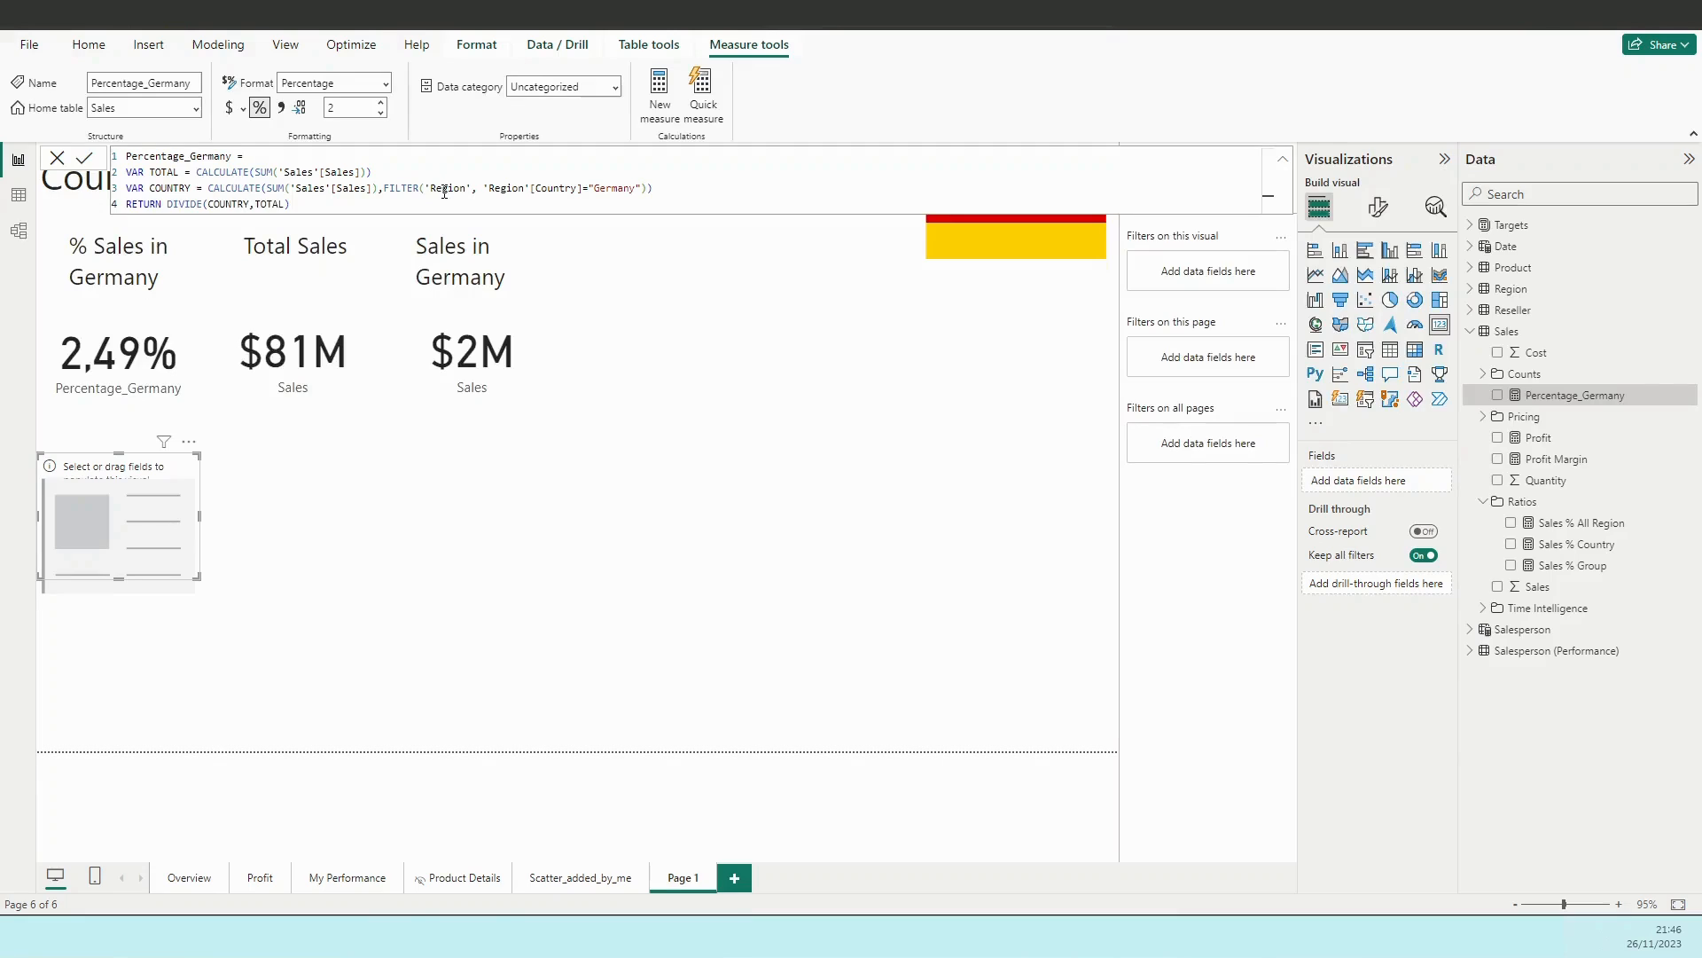
{"action": "double_click", "coordinate": [332, 187]}
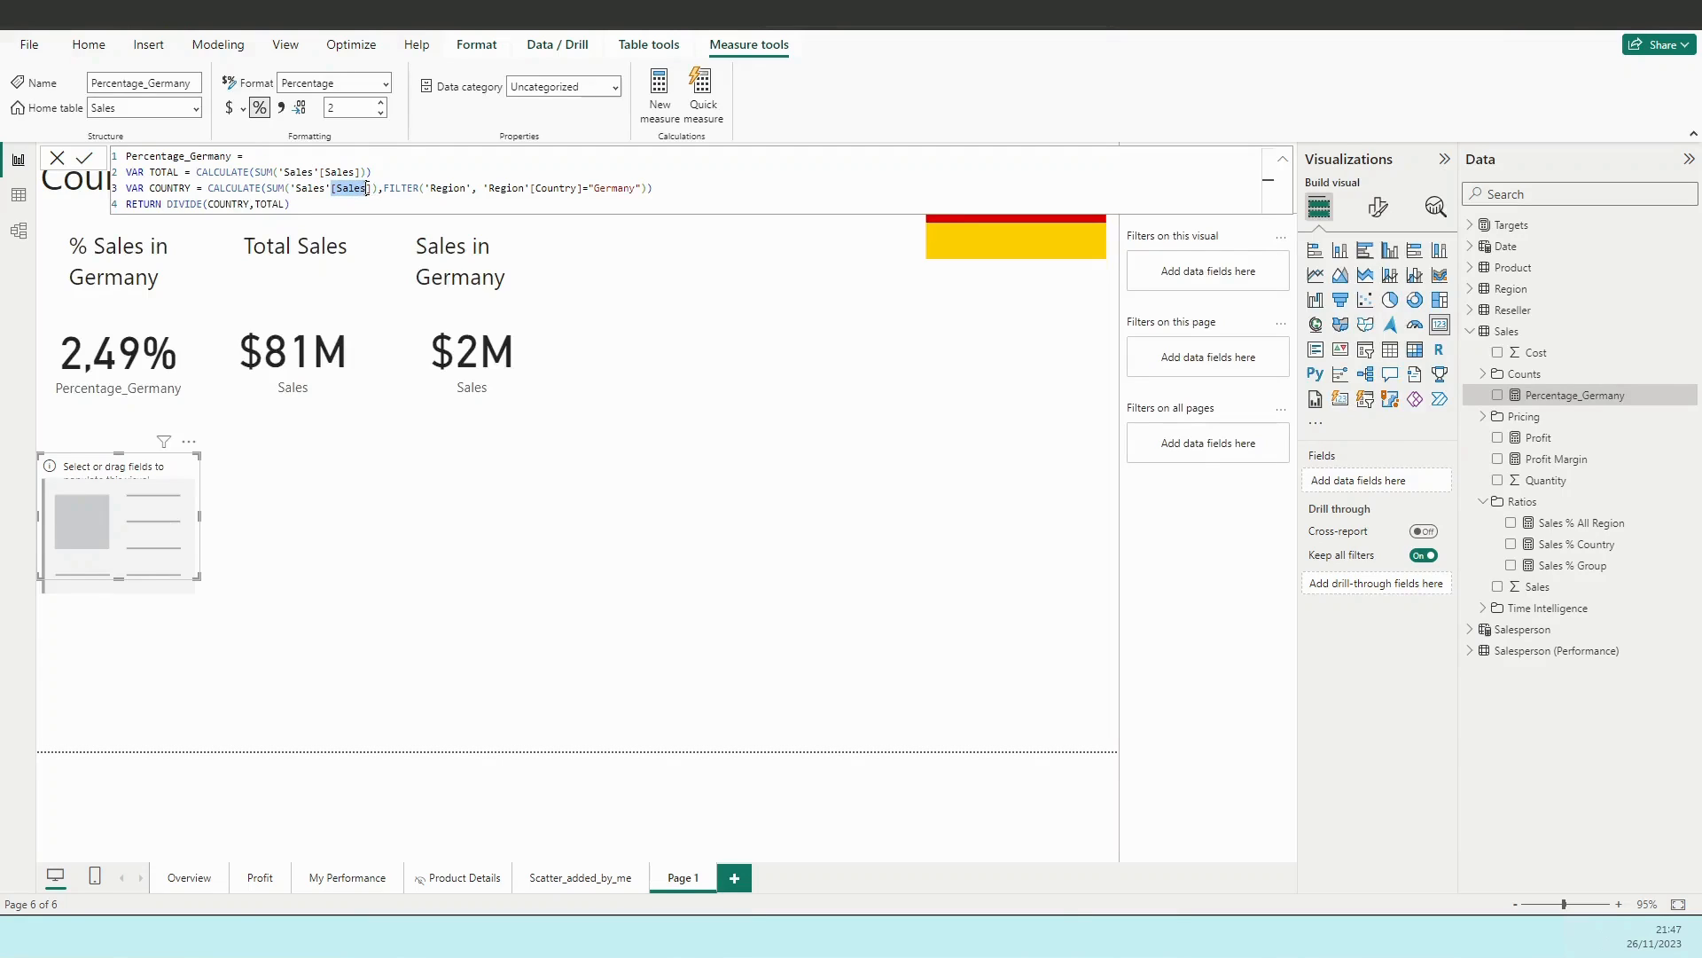
{"action": "left_click", "coordinate": [429, 187]}
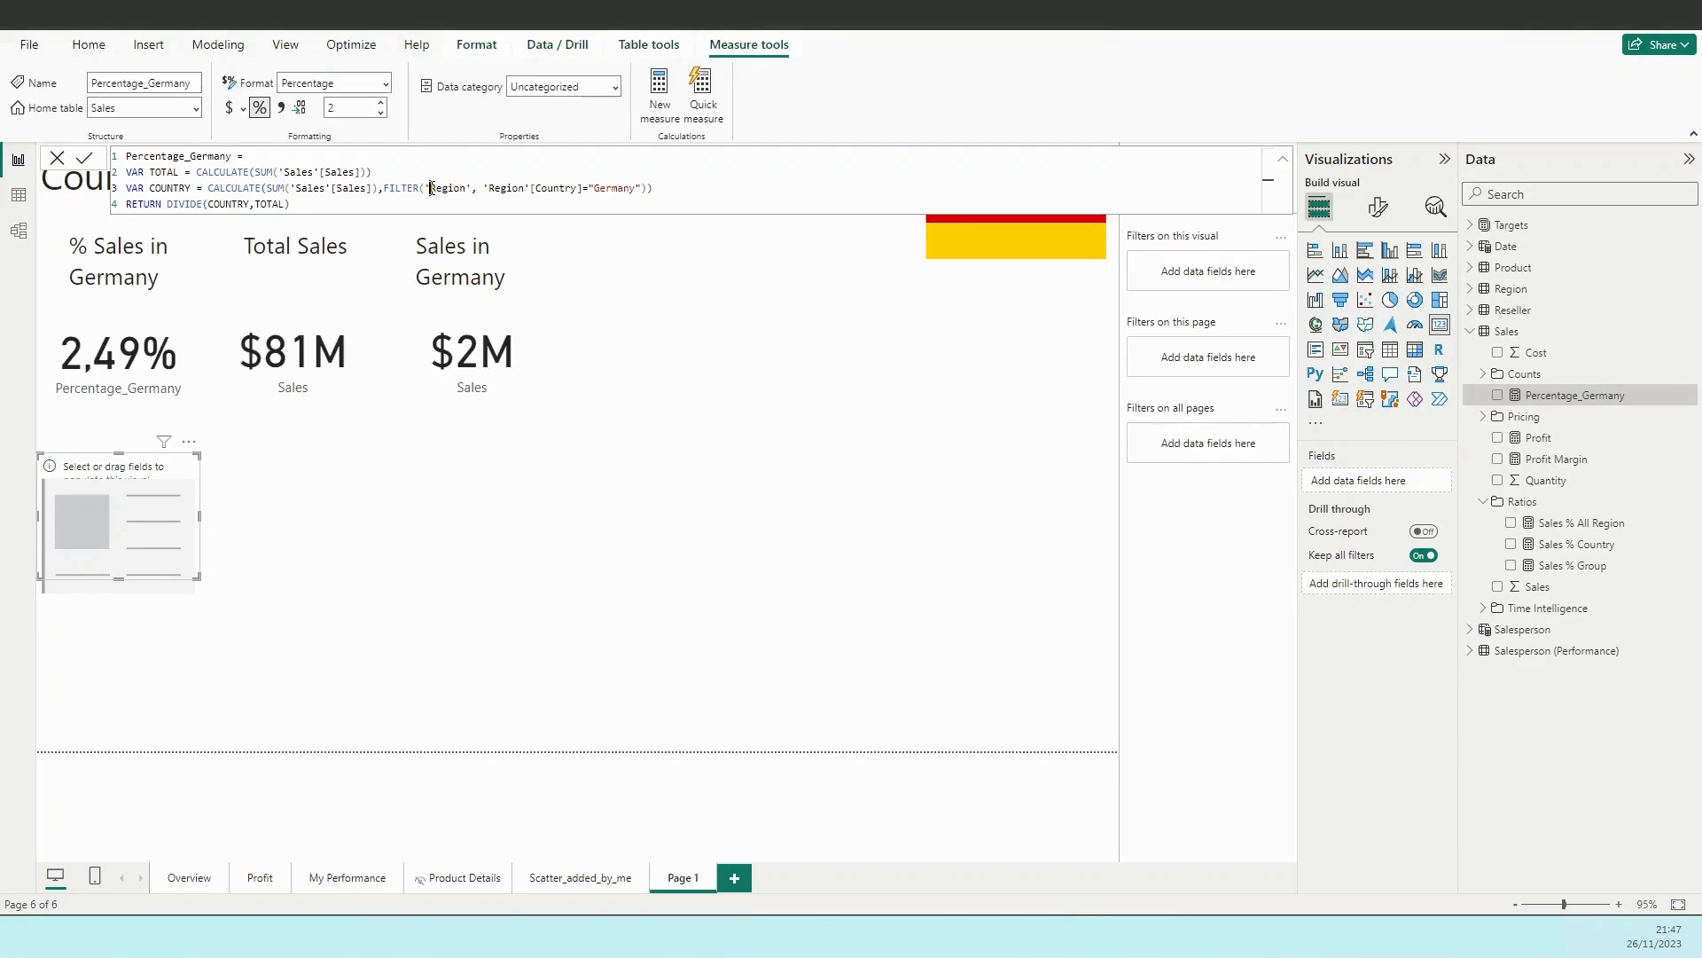
{"action": "double_click", "coordinate": [446, 187]}
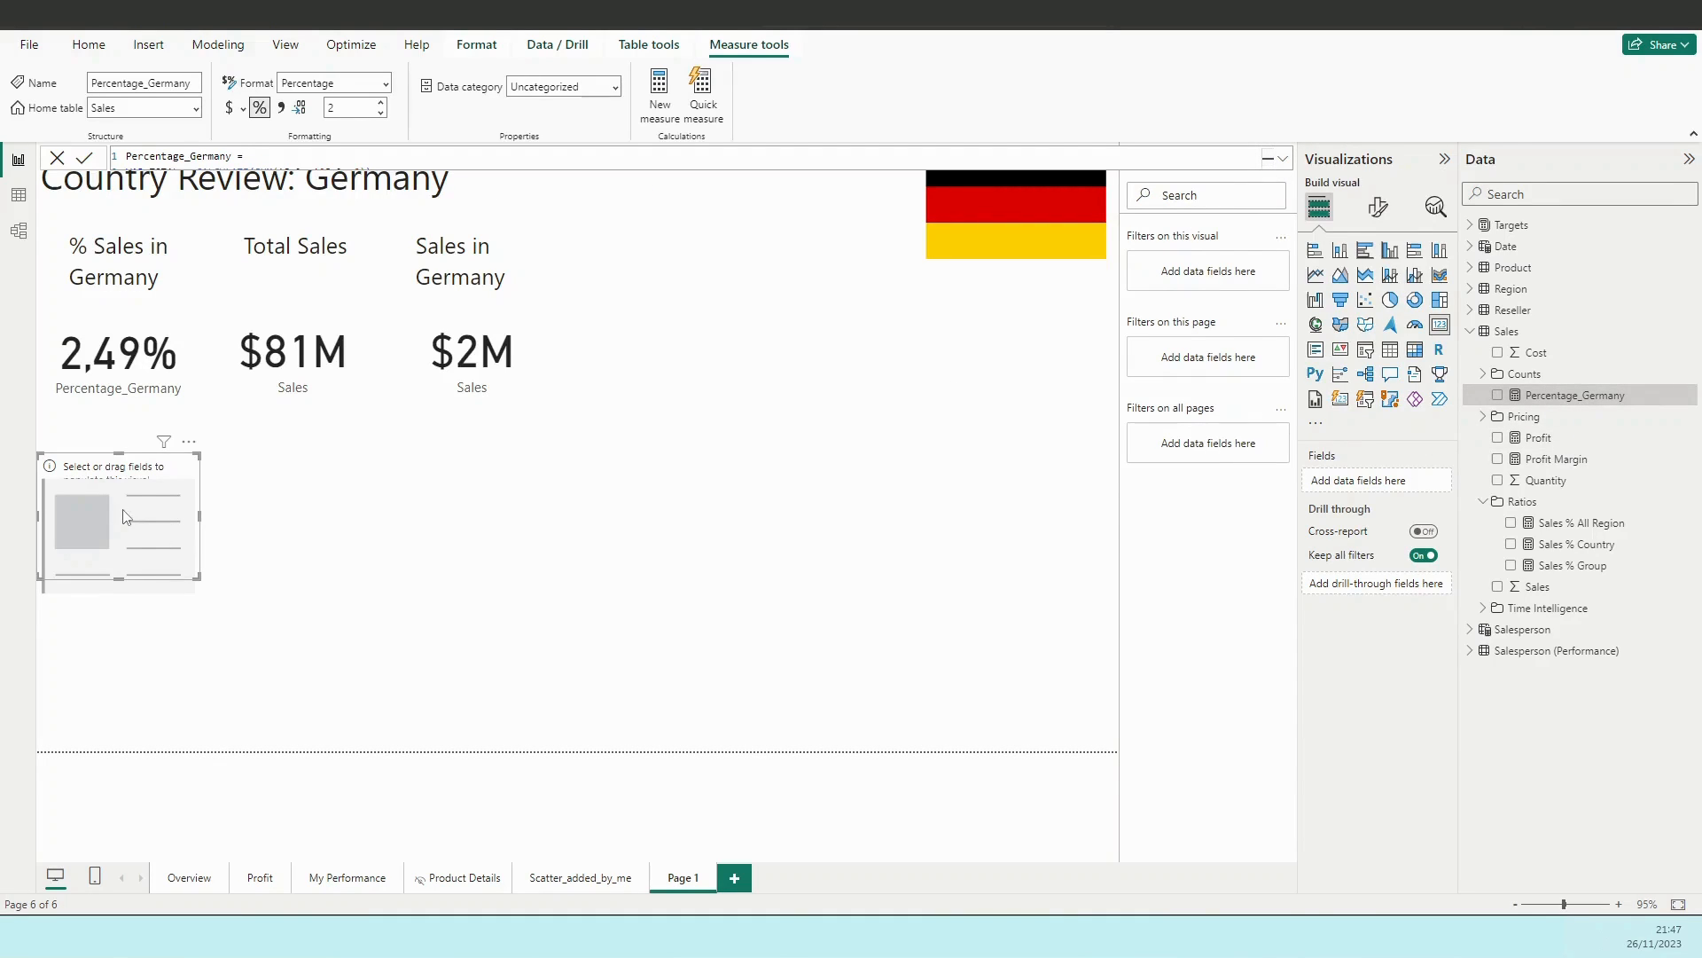
{"action": "mouse_move", "coordinate": [310, 533]}
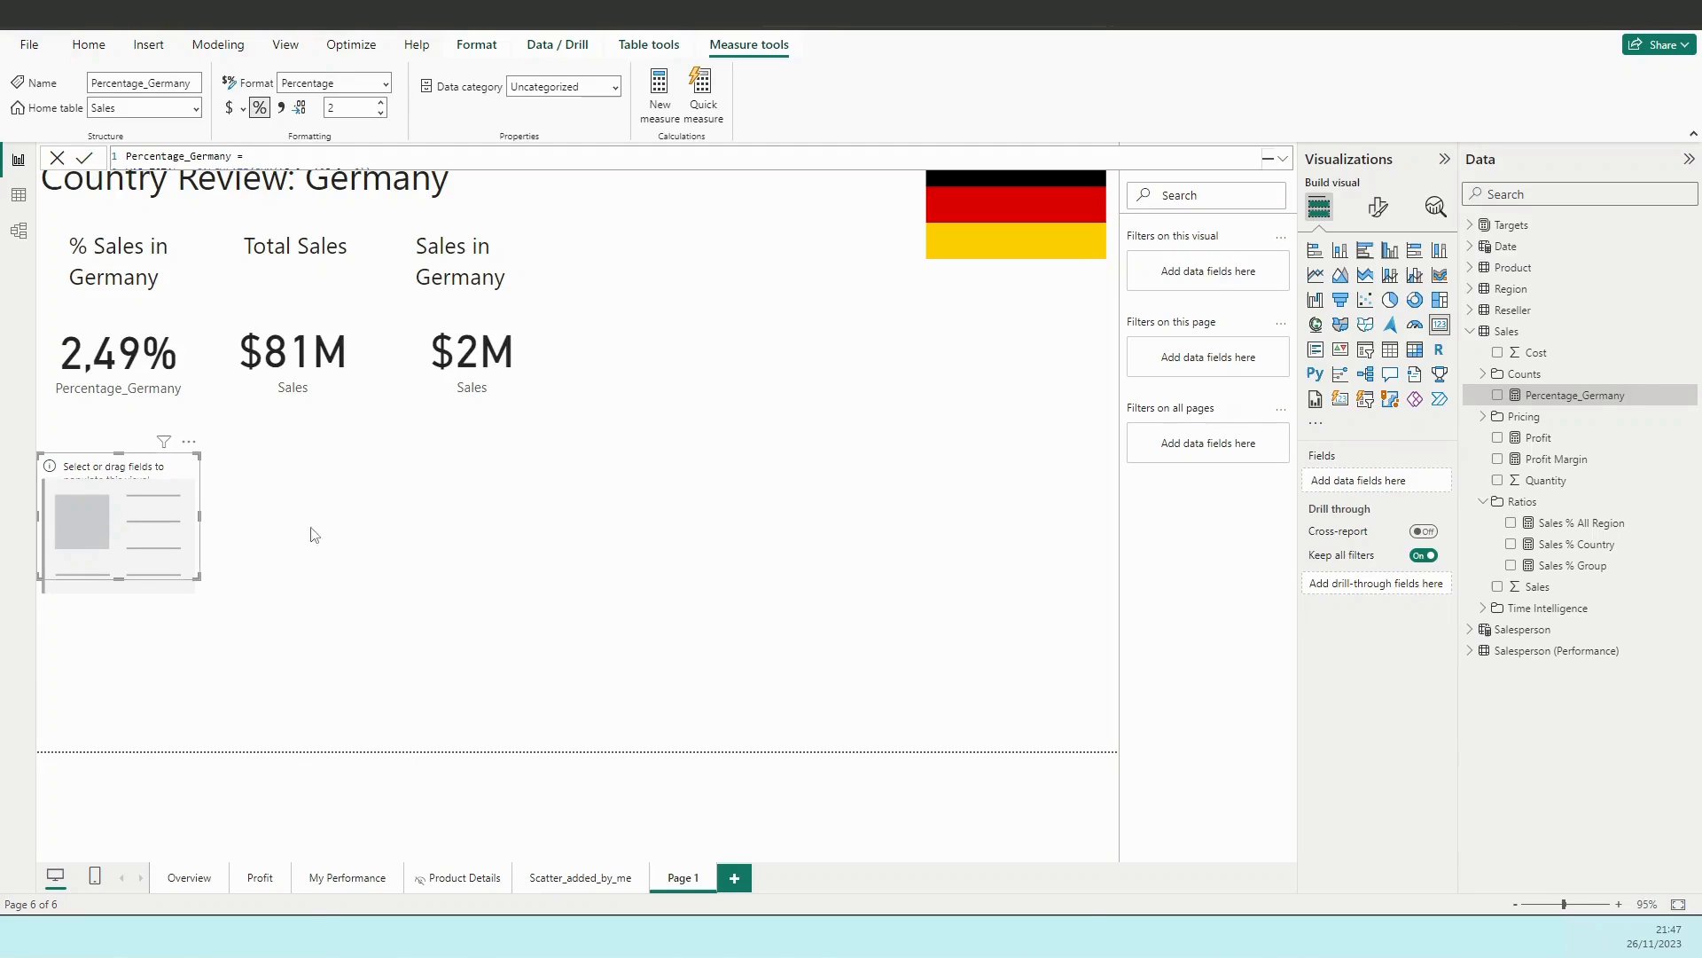
Drop Percentage_Germany onto the new card so it shows 2,49%, then select it.
{"action": "left_click_drag", "start_coordinate": [1573, 394], "coordinate": [103, 503]}
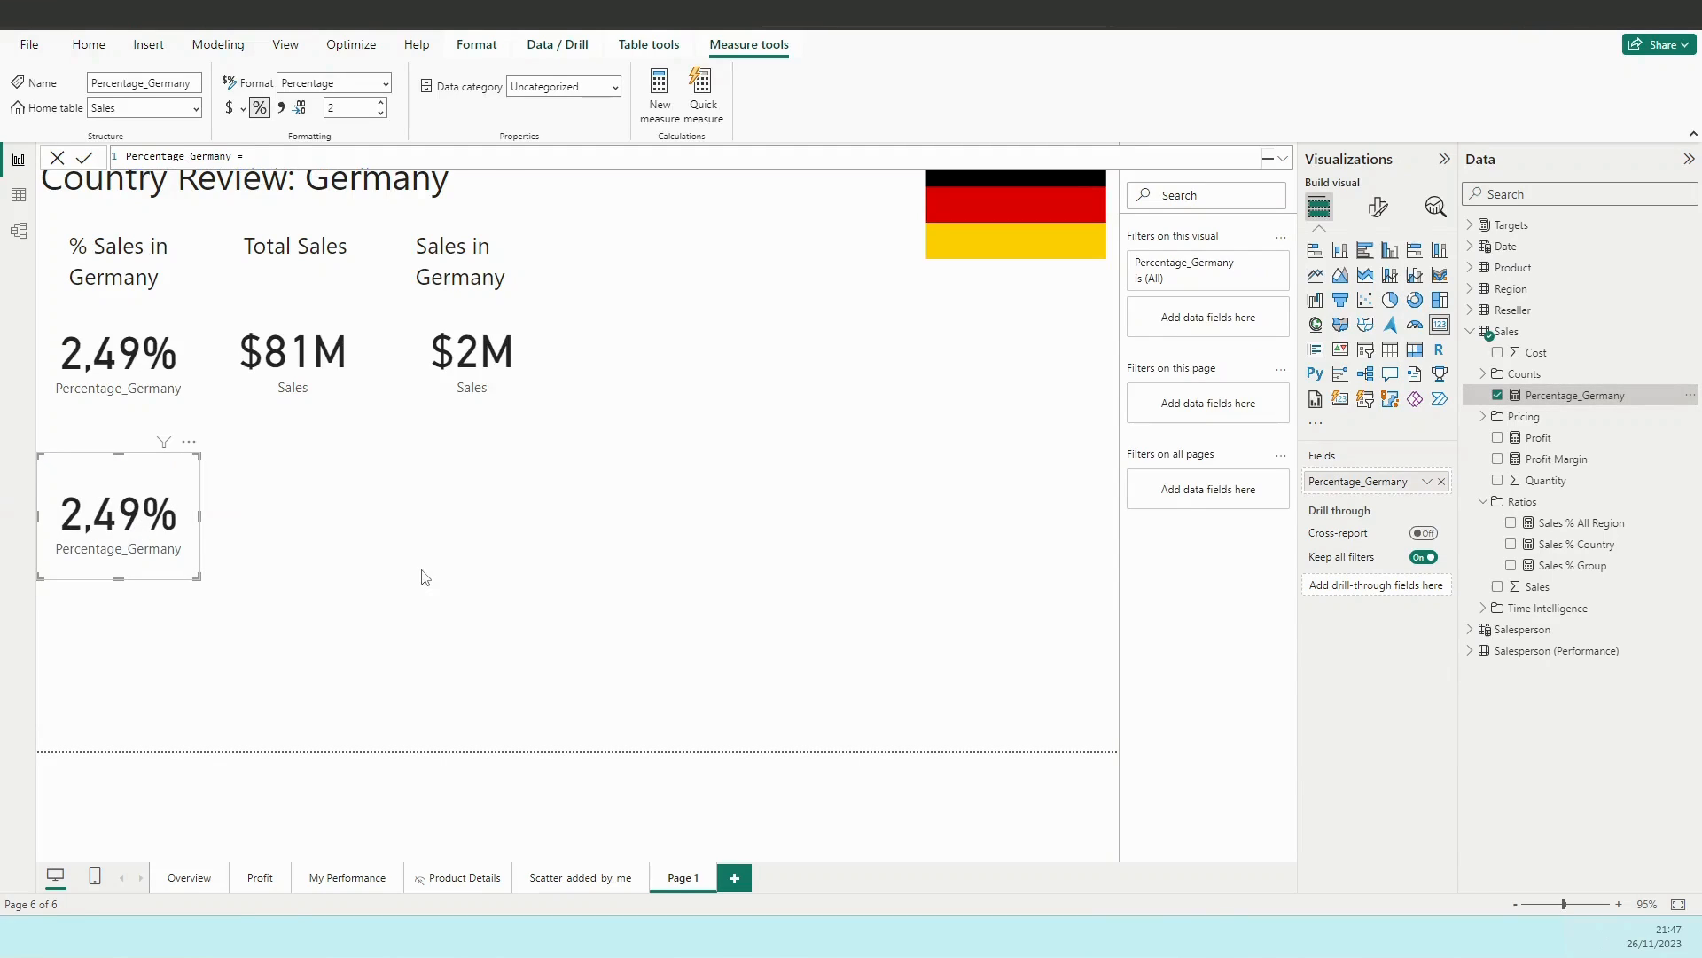
{"action": "mouse_move", "coordinate": [259, 107]}
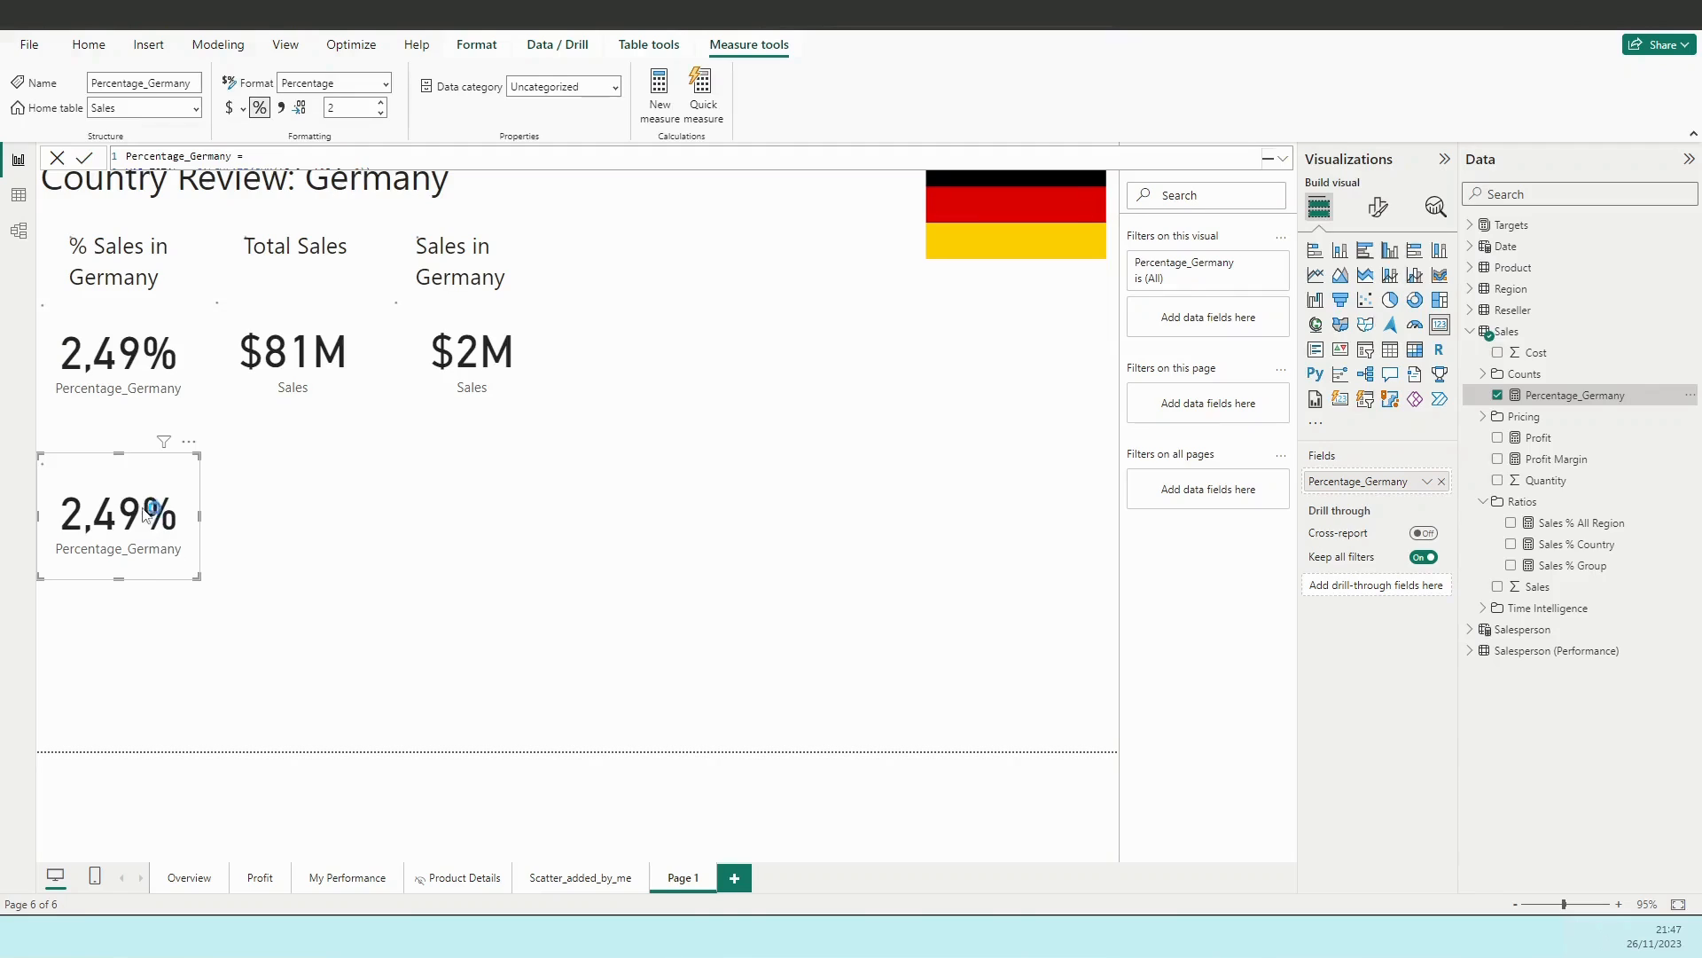
{"action": "left_click", "coordinate": [383, 82]}
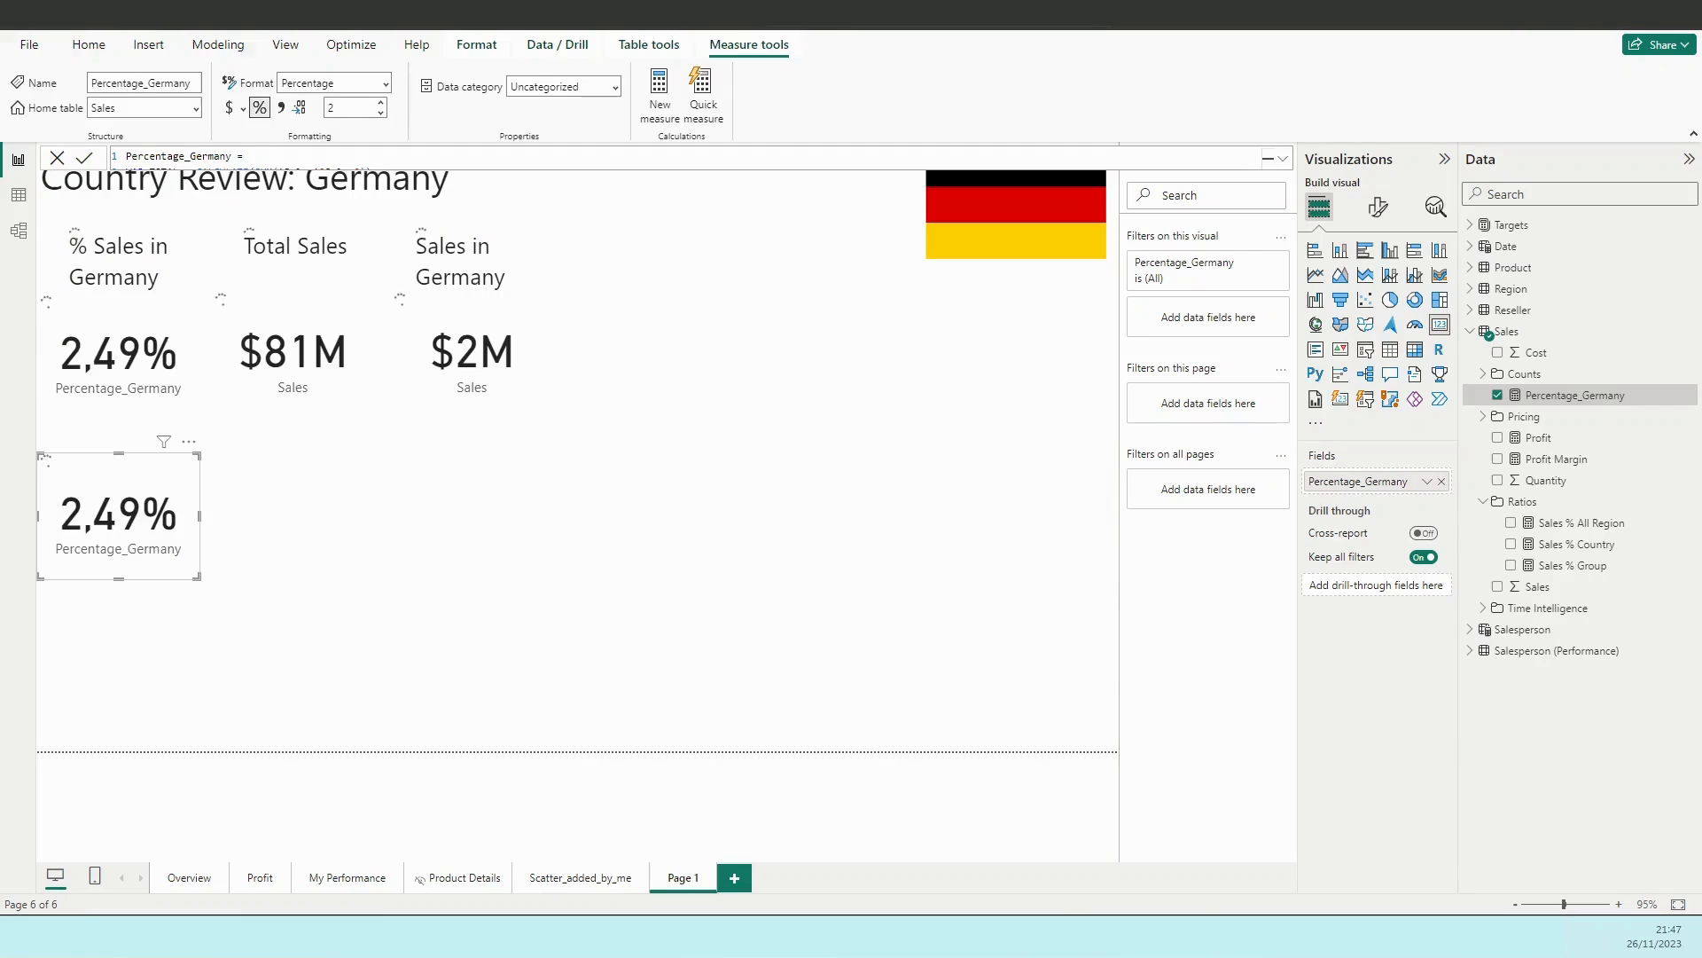
{"action": "mouse_move", "coordinate": [1577, 393]}
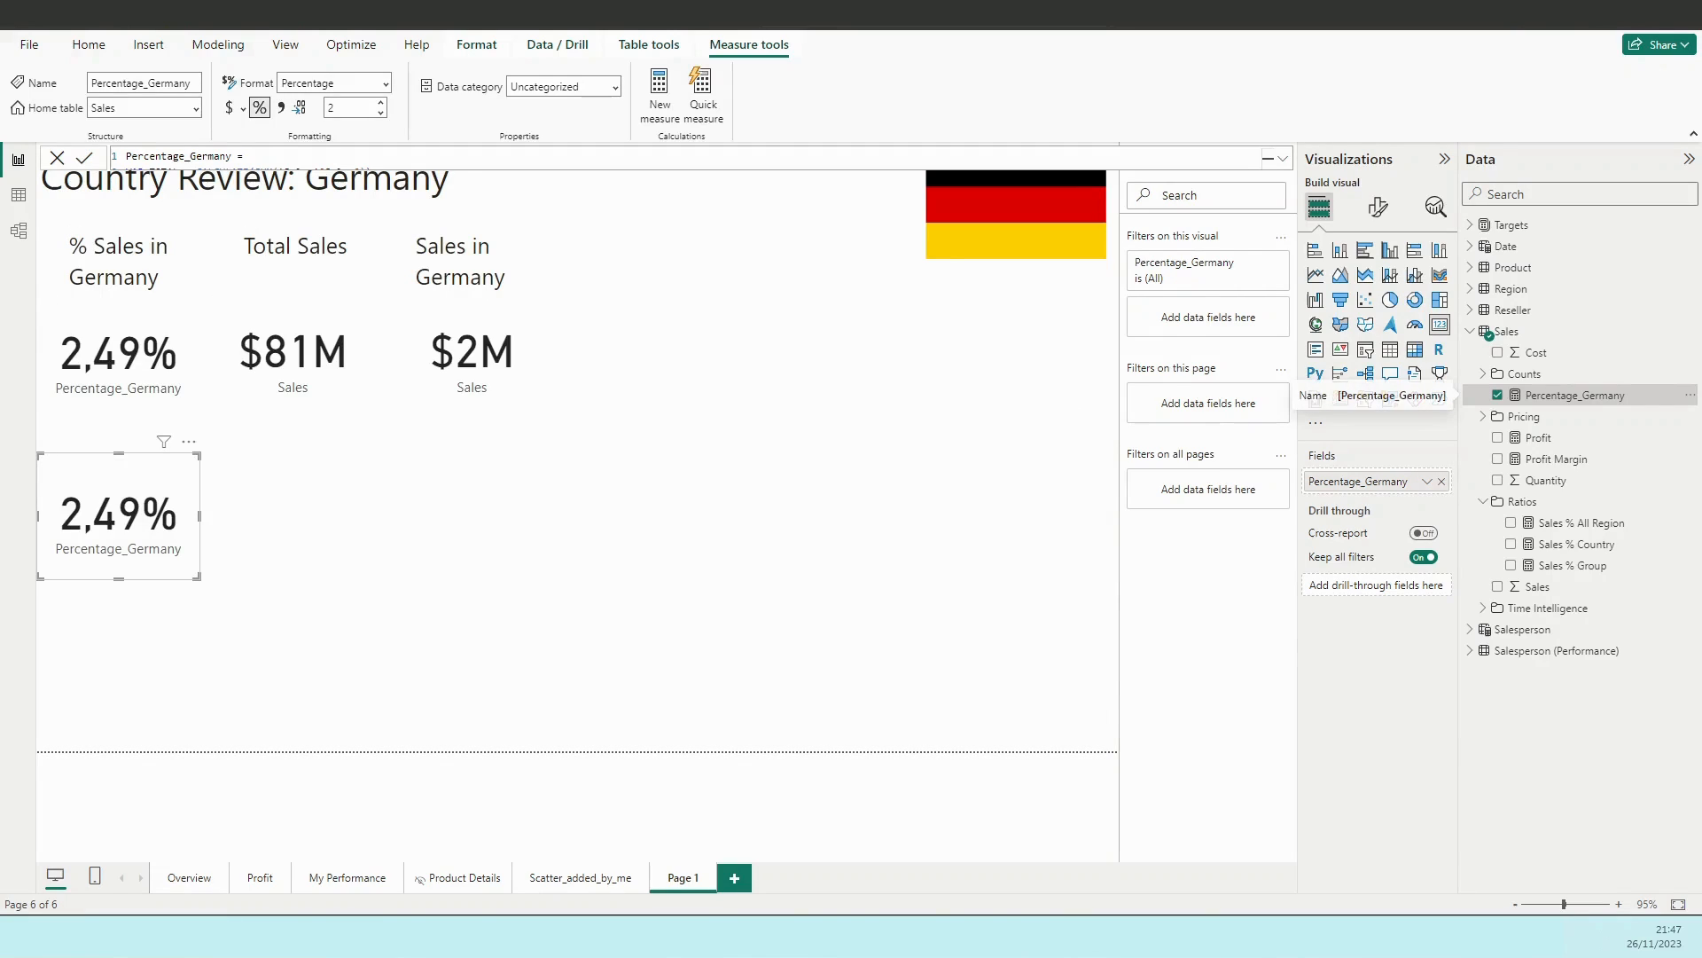